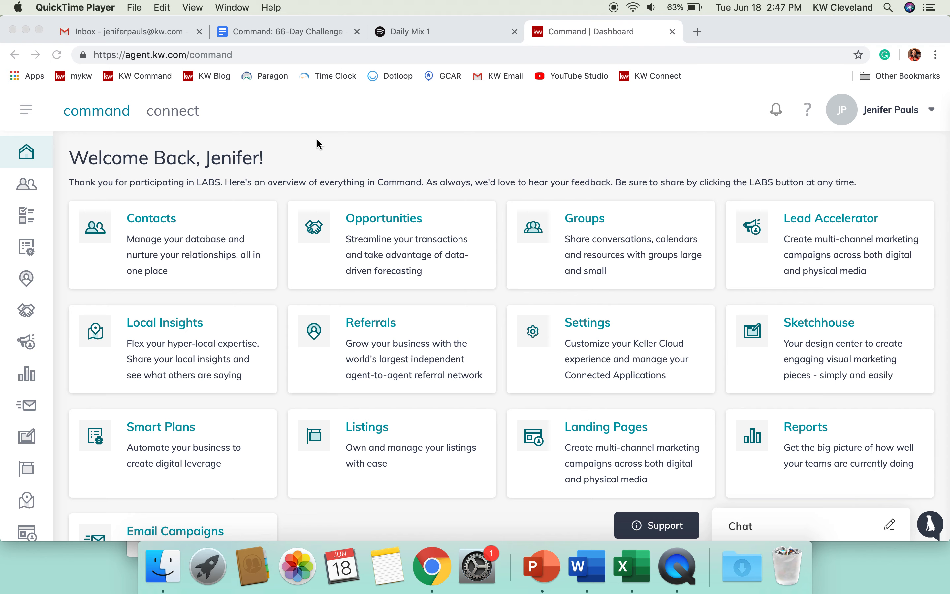
pyautogui.moveTo(398, 151)
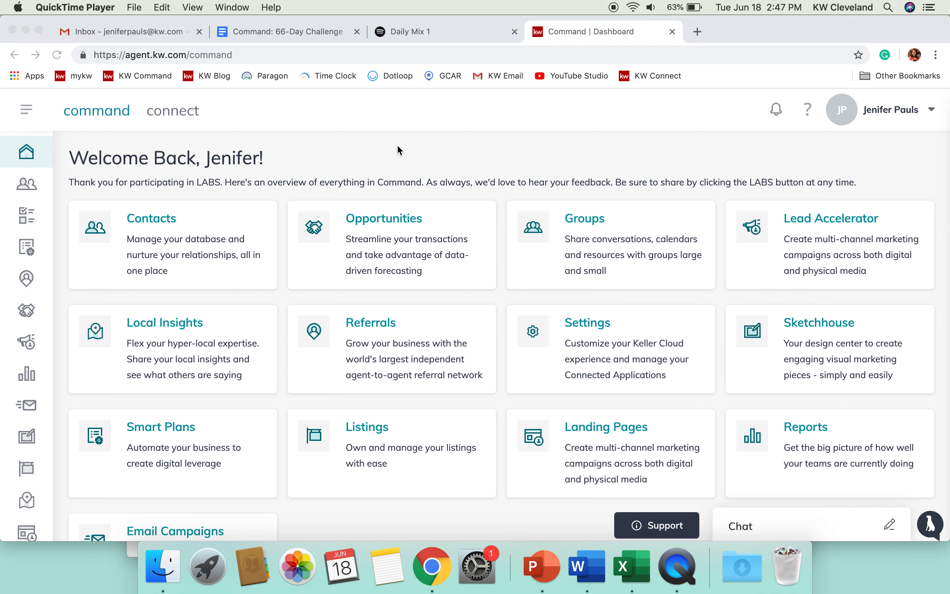
pyautogui.moveTo(703, 400)
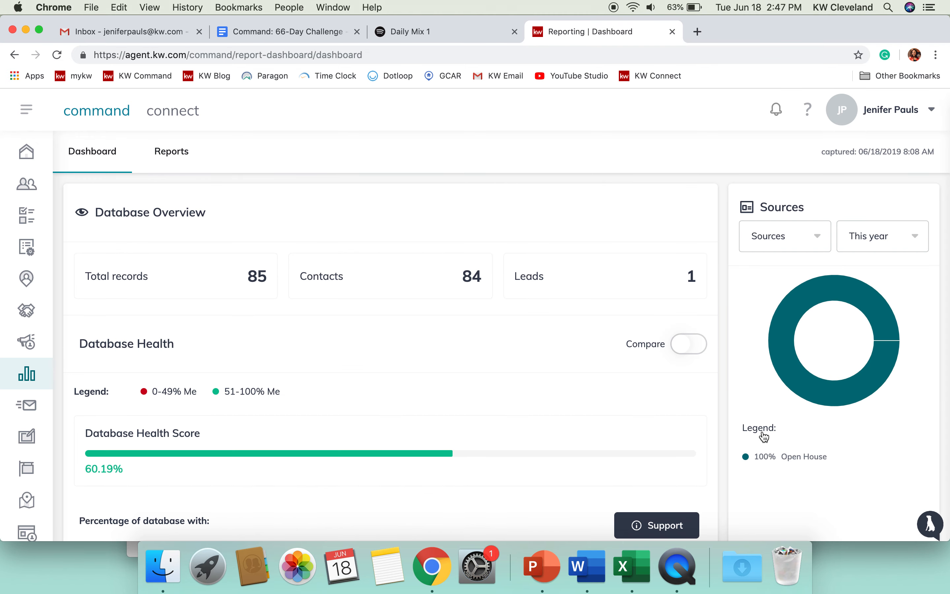
pyautogui.moveTo(681, 209)
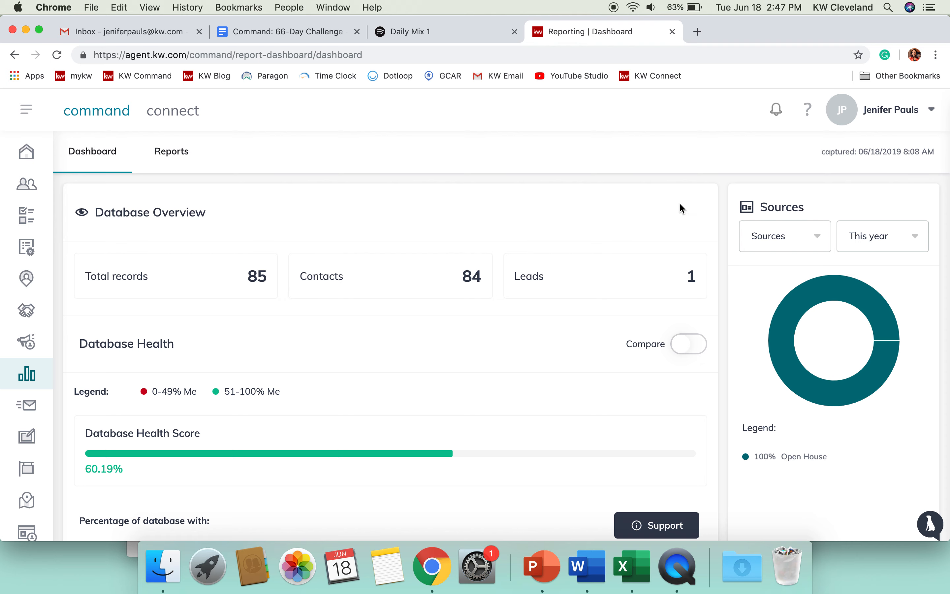
pyautogui.scroll(-3)
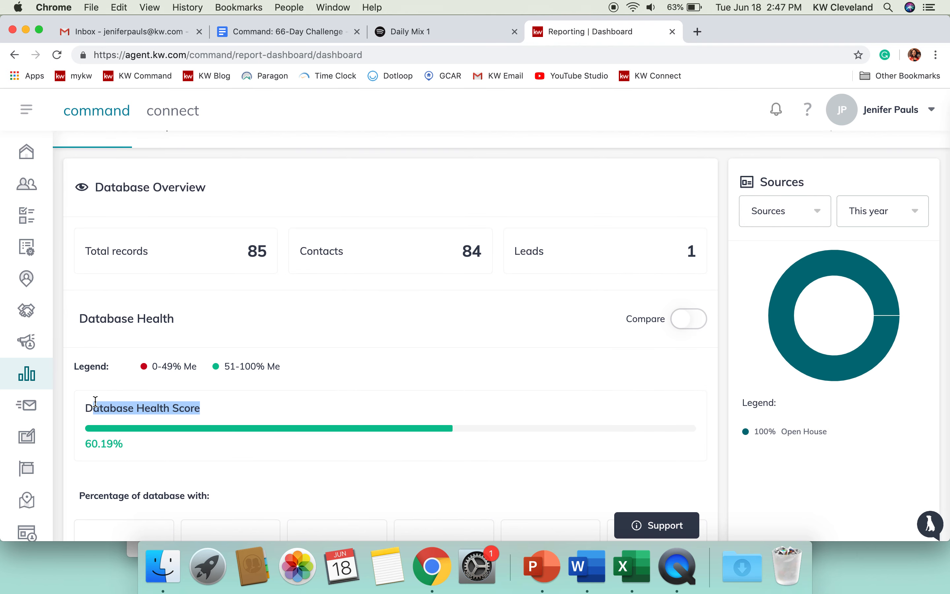
pyautogui.scroll(3)
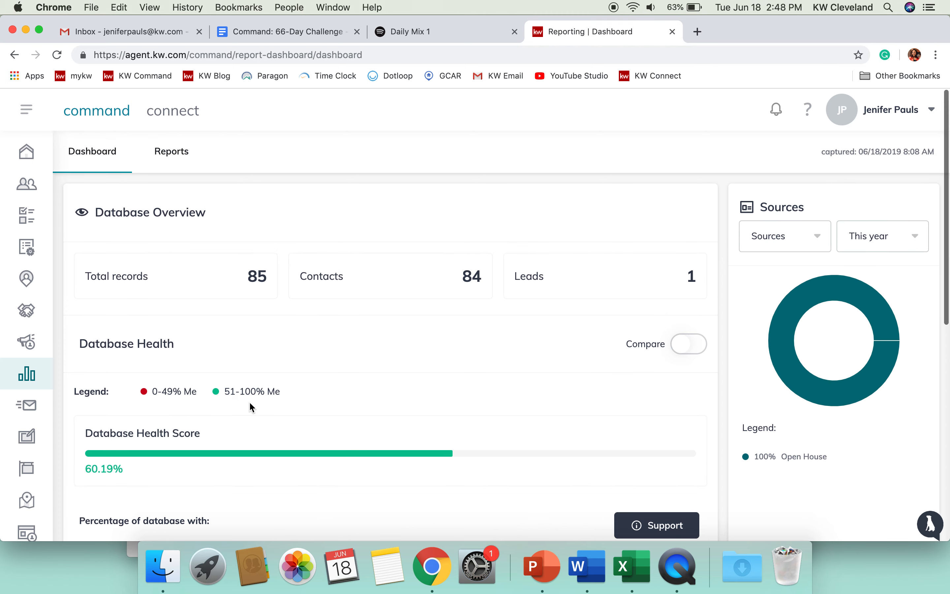
pyautogui.scroll(-3)
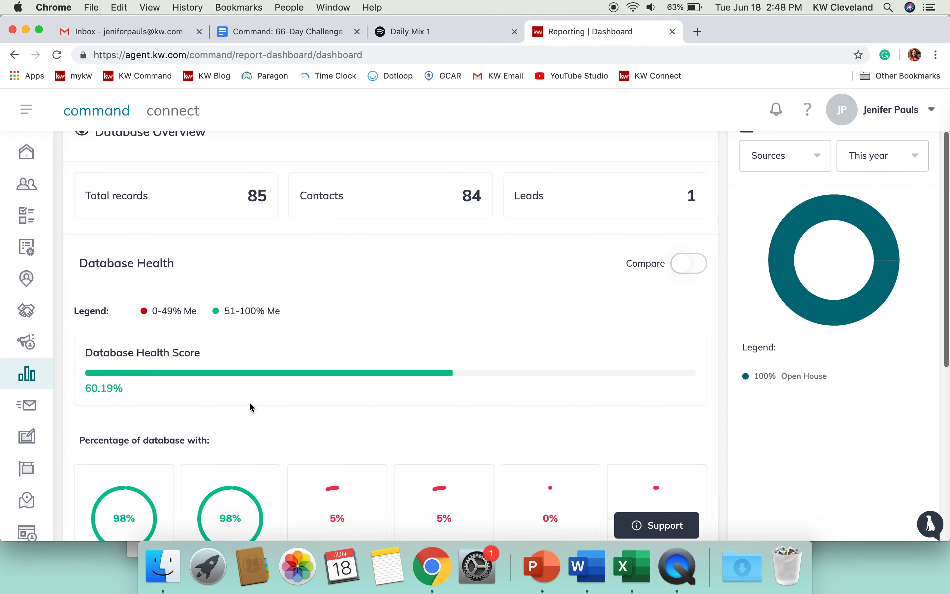
pyautogui.scroll(-3)
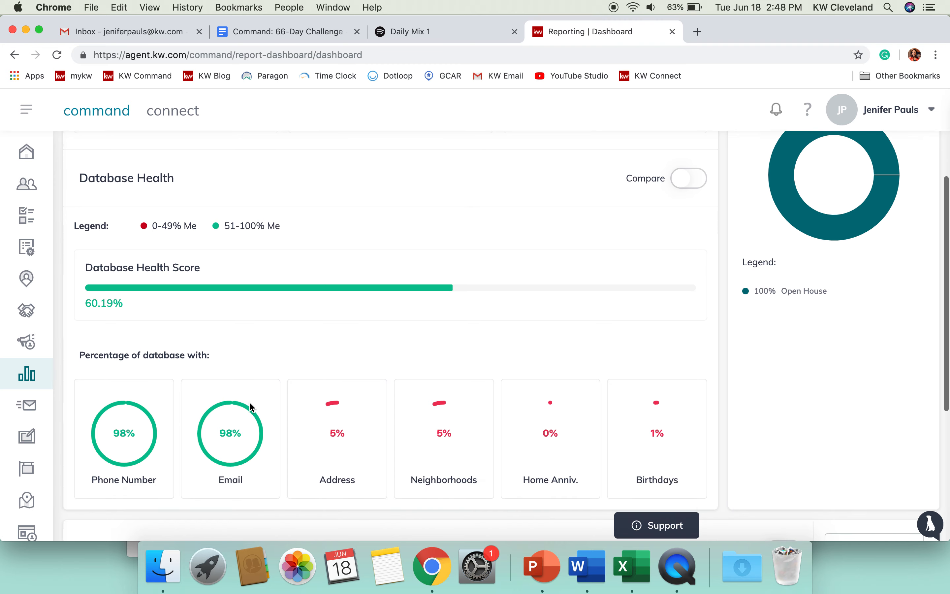
pyautogui.scroll(-3)
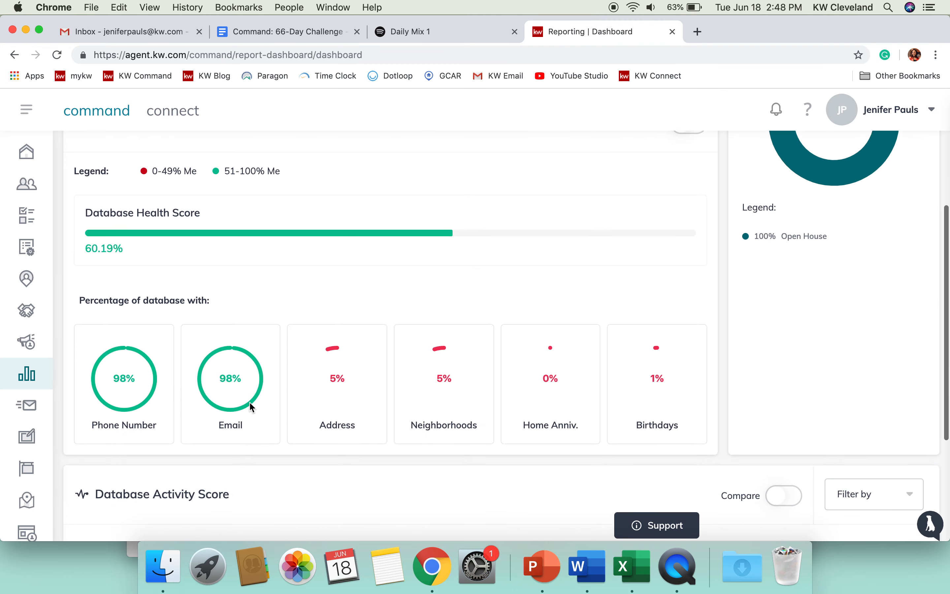
pyautogui.scroll(3)
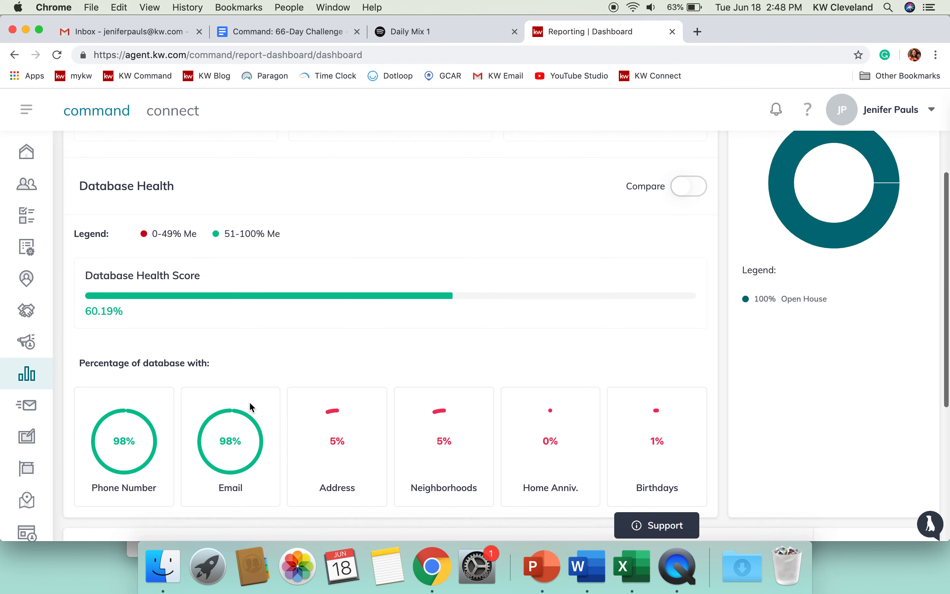
pyautogui.scroll(3)
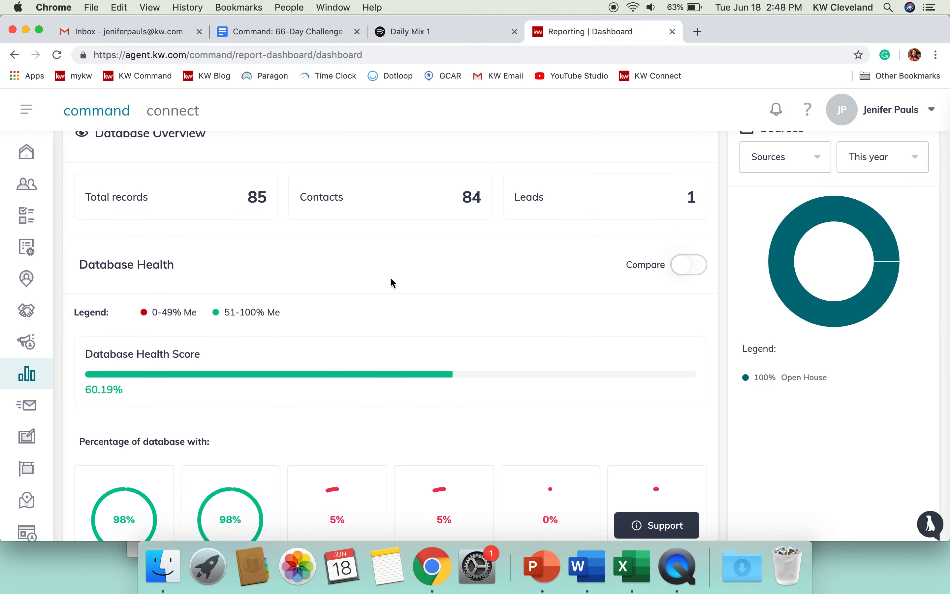
pyautogui.scroll(-3)
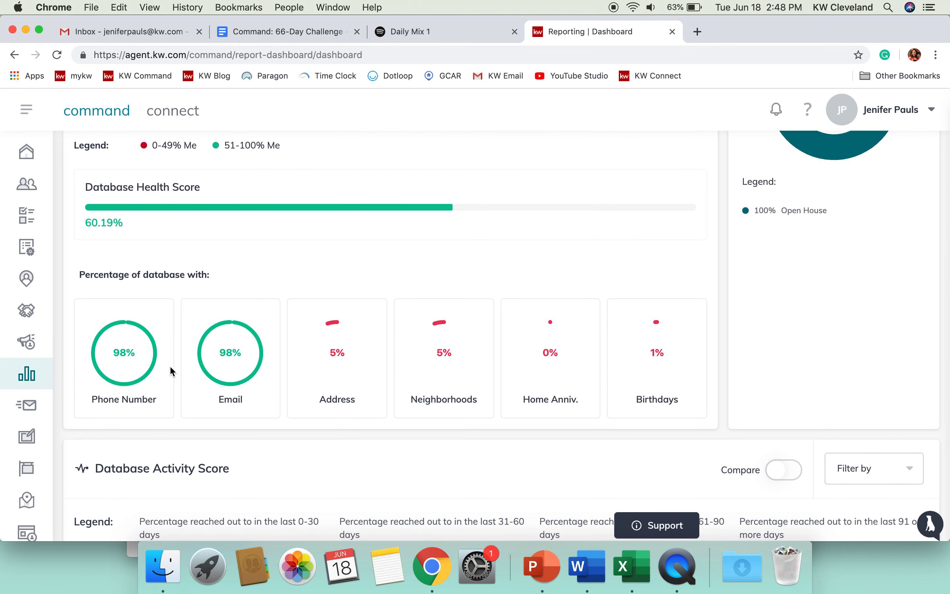
pyautogui.moveTo(144, 364)
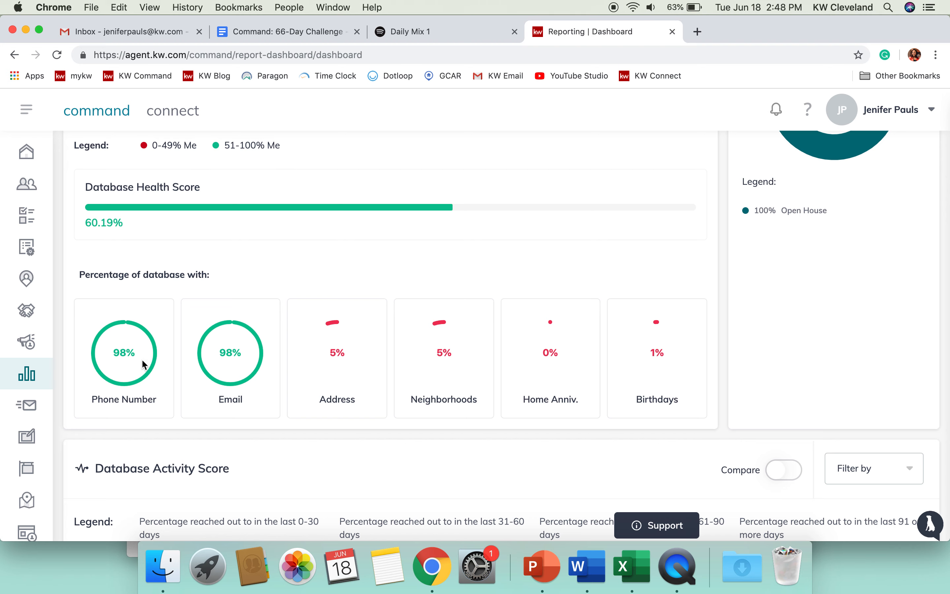
pyautogui.moveTo(253, 352)
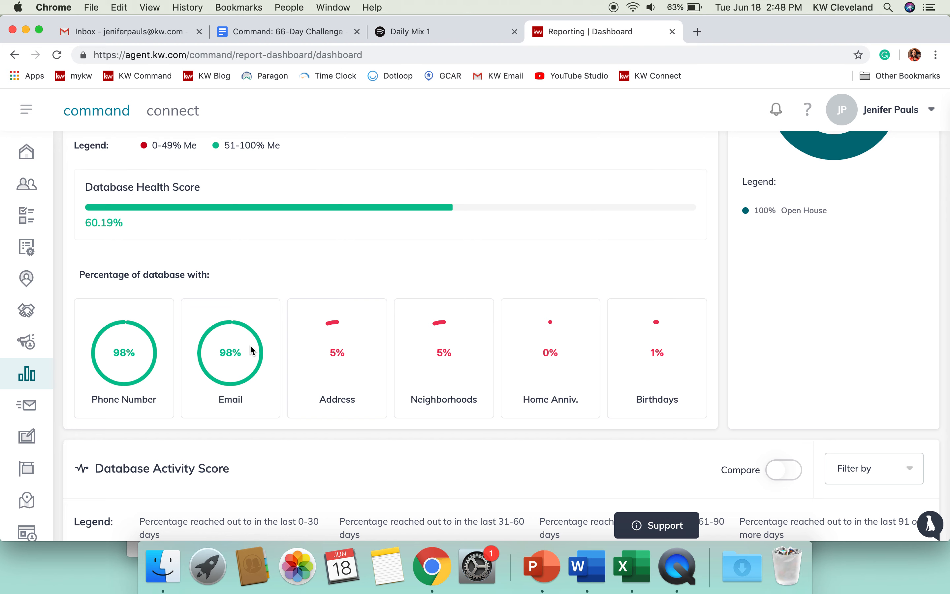
pyautogui.moveTo(460, 350)
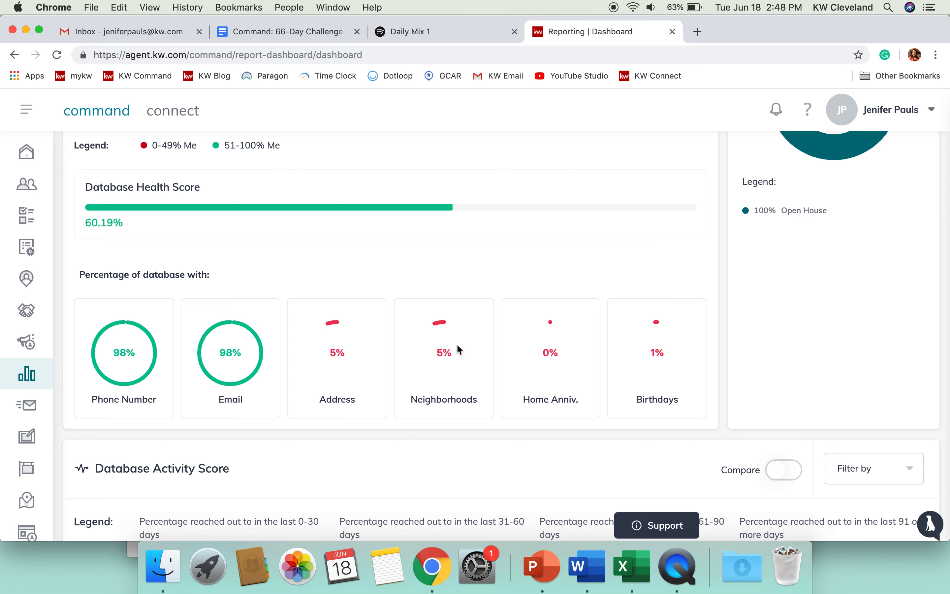
pyautogui.moveTo(633, 342)
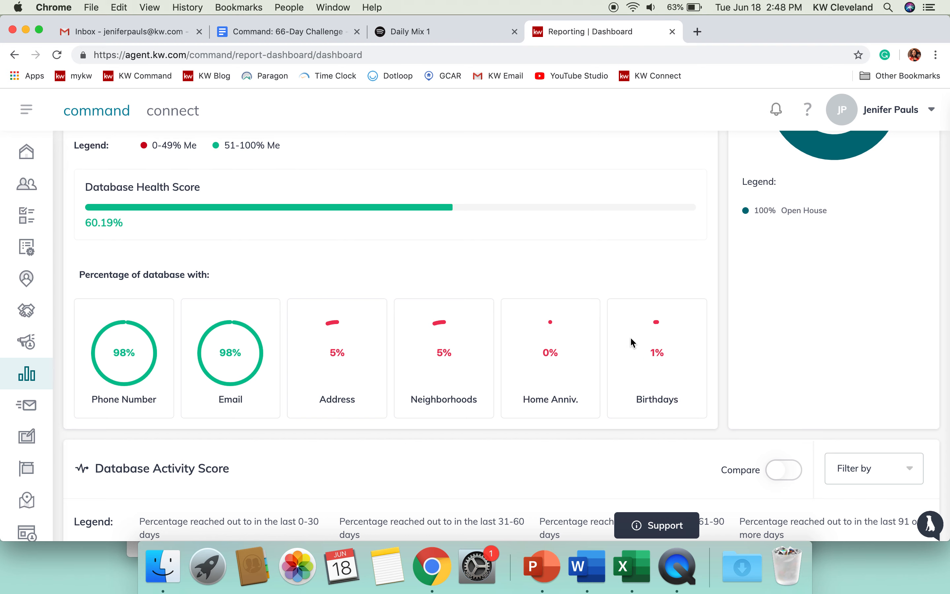
pyautogui.click(930, 524)
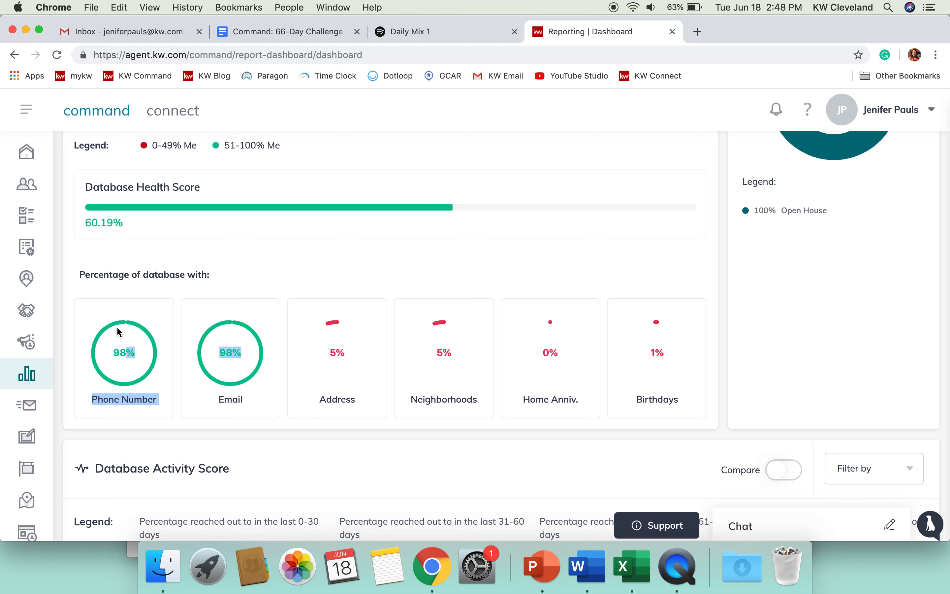
pyautogui.moveTo(316, 275)
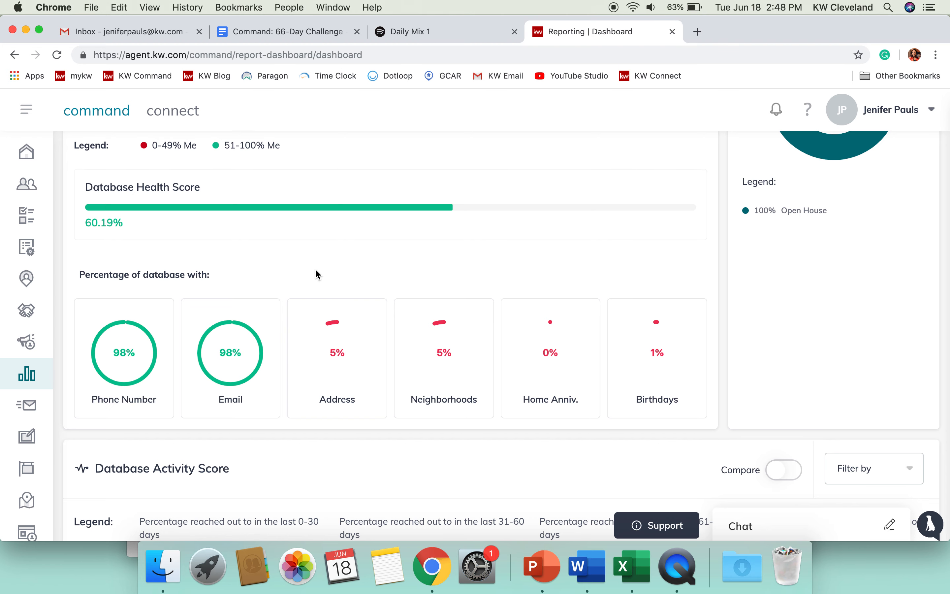
pyautogui.moveTo(660, 355)
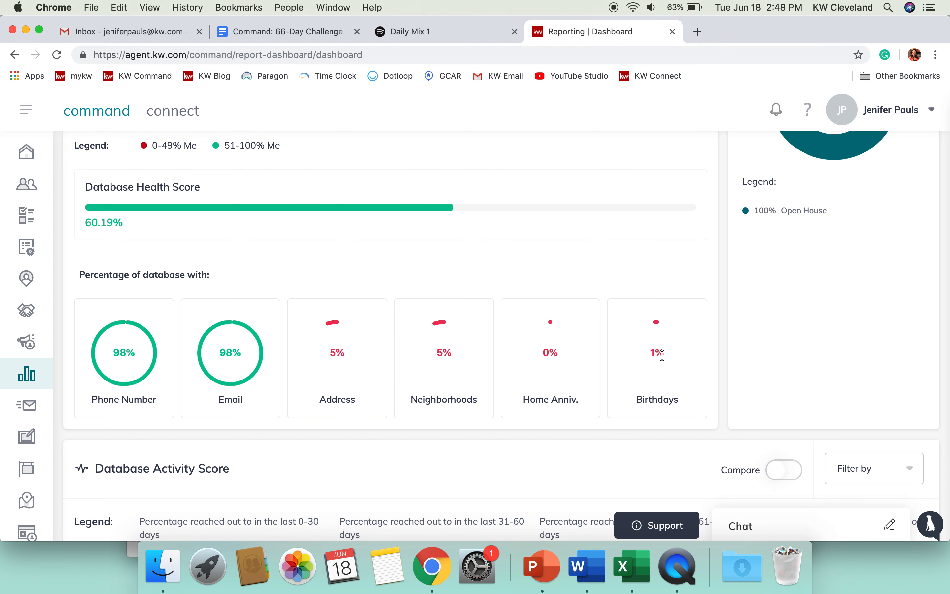
pyautogui.scroll(3)
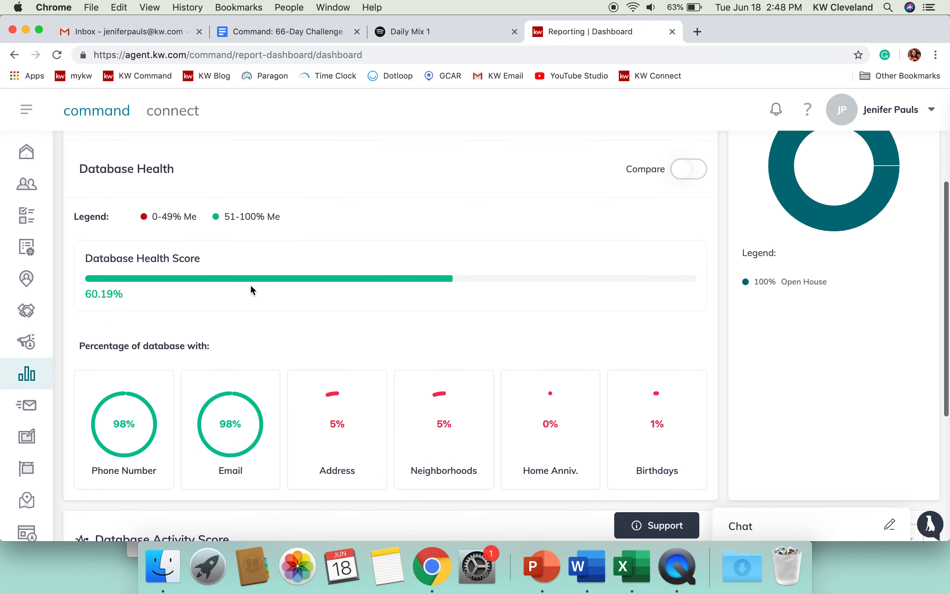
pyautogui.moveTo(126, 298)
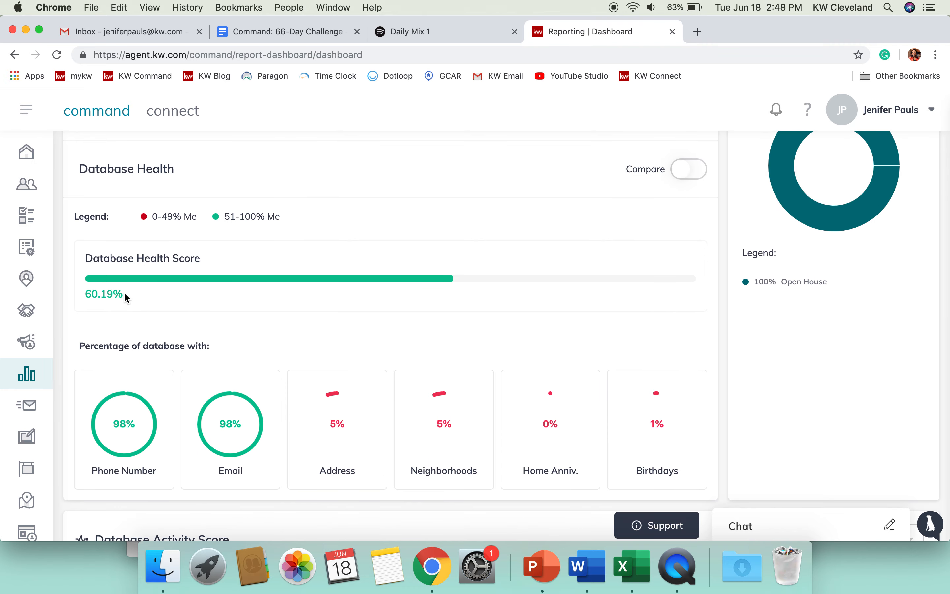
pyautogui.moveTo(153, 296)
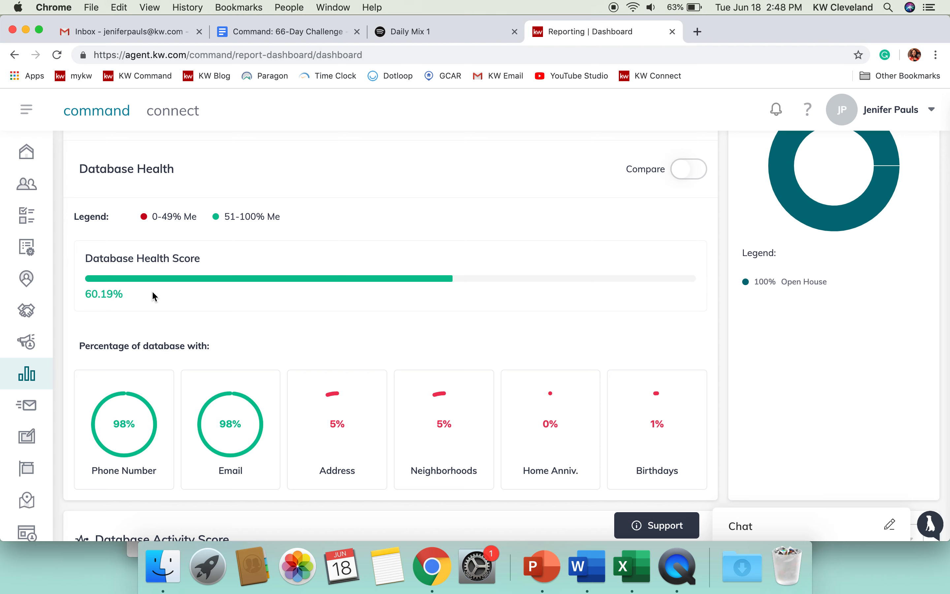
pyautogui.moveTo(231, 236)
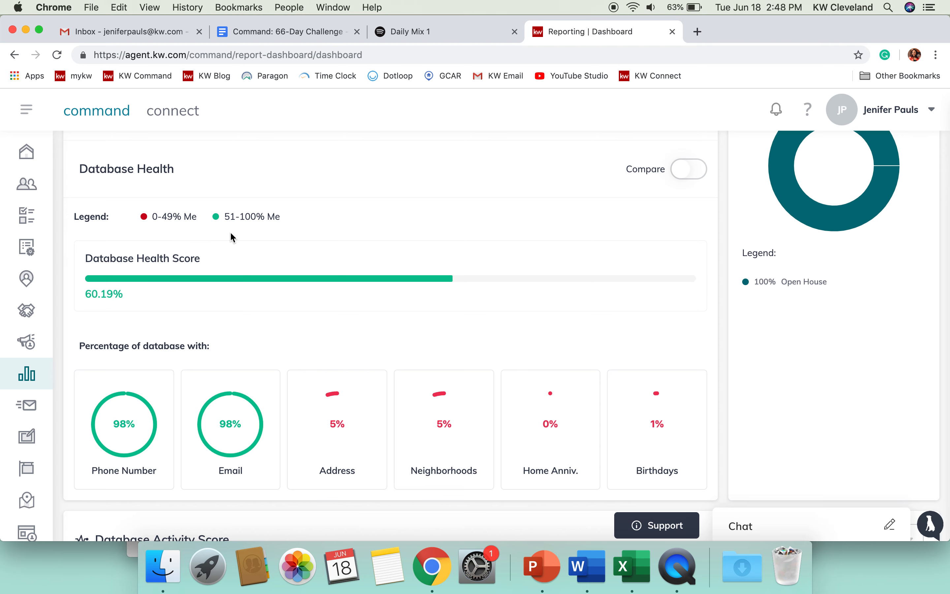
pyautogui.moveTo(230, 237)
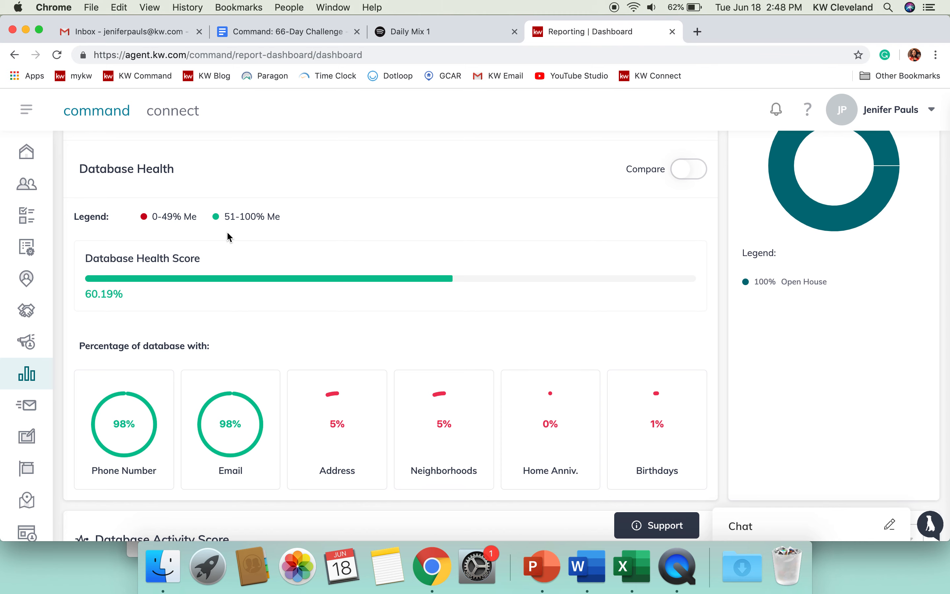
pyautogui.scroll(3)
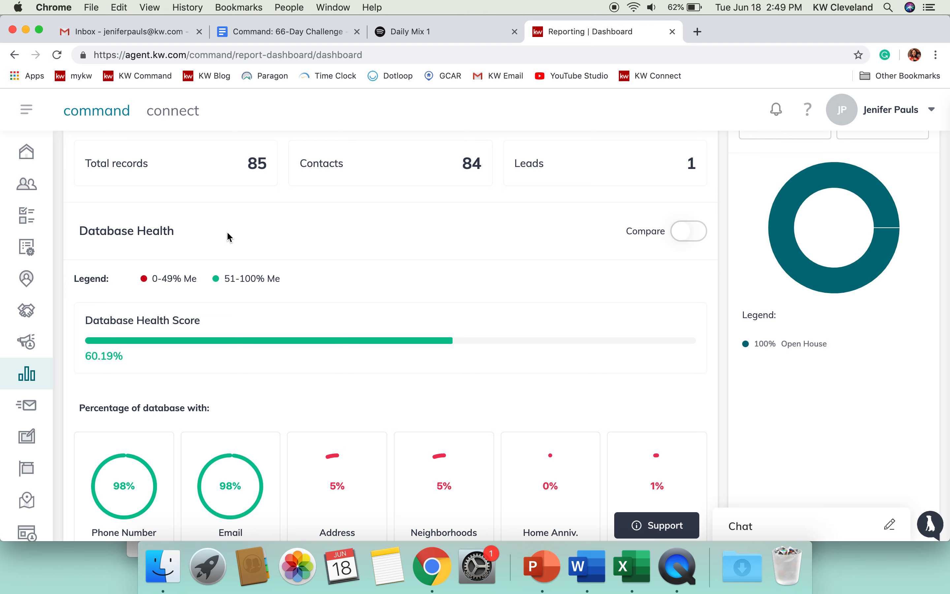
# Step: Reach the Database Activity Score breakdown and expand its Filter by activity-type list
pyautogui.scroll(-3)
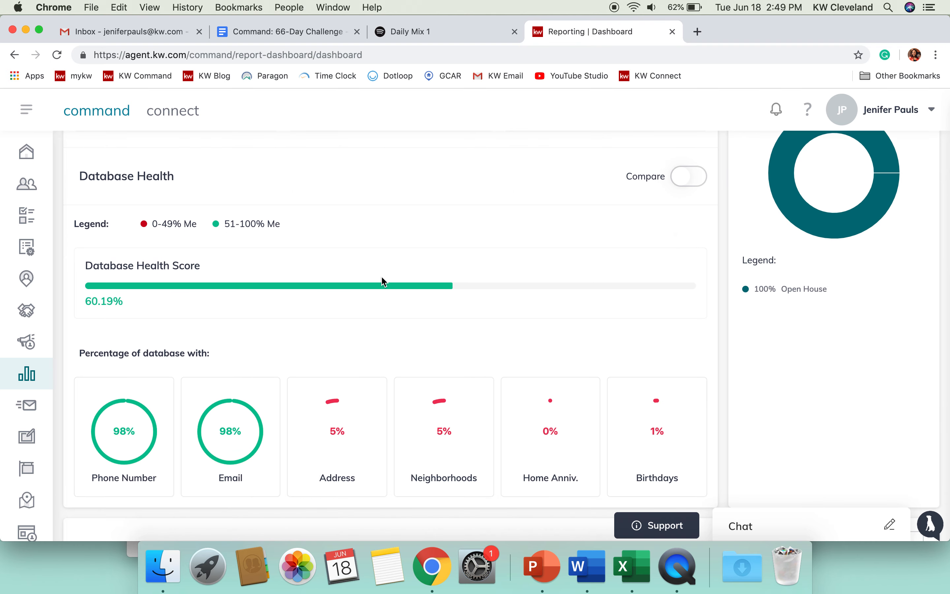
pyautogui.scroll(-3)
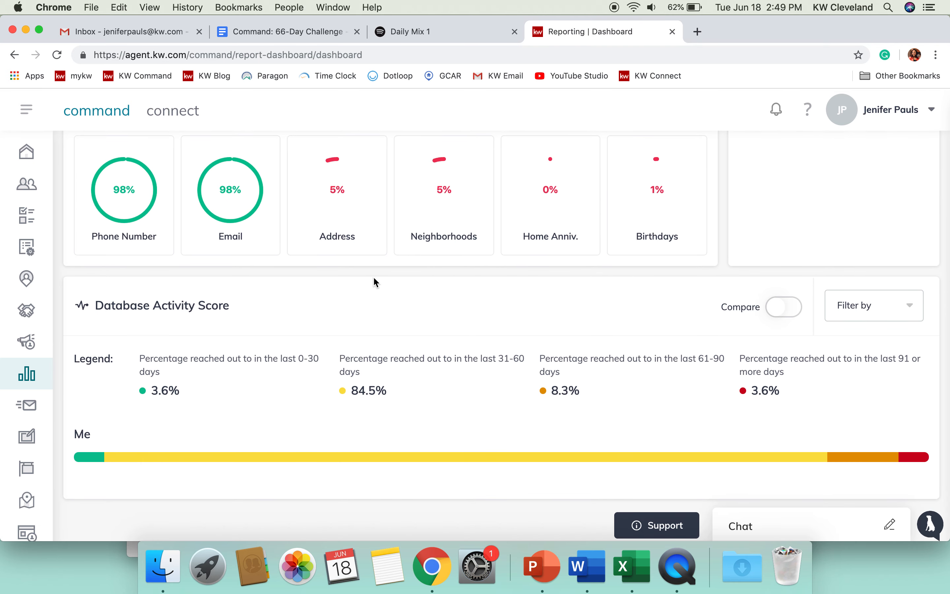
pyautogui.moveTo(263, 355)
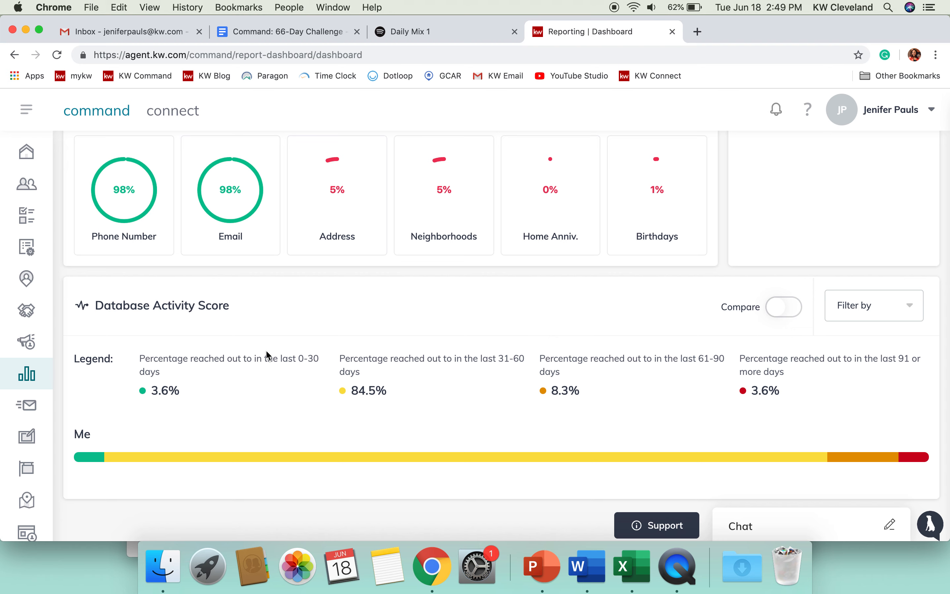
pyautogui.moveTo(196, 380)
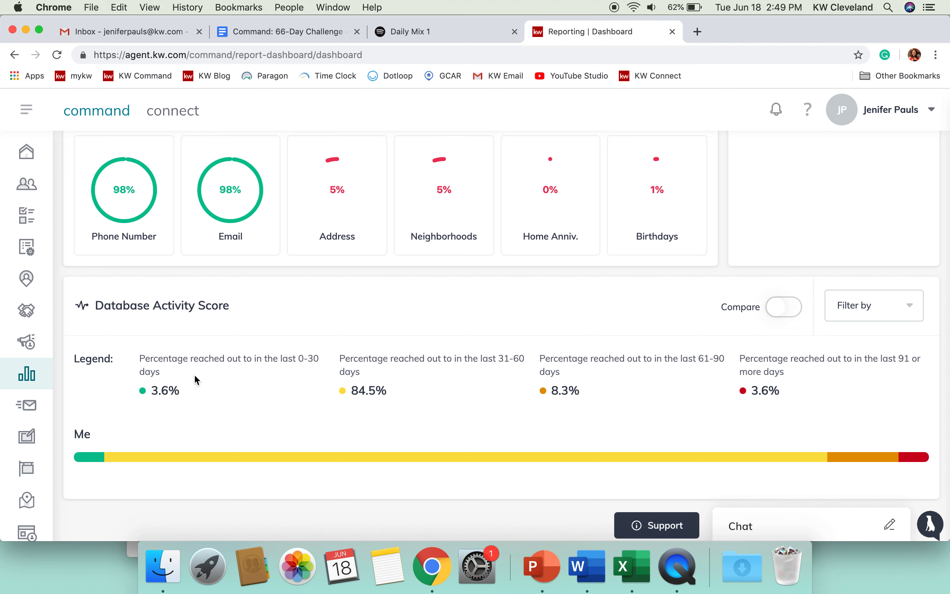
pyautogui.moveTo(412, 309)
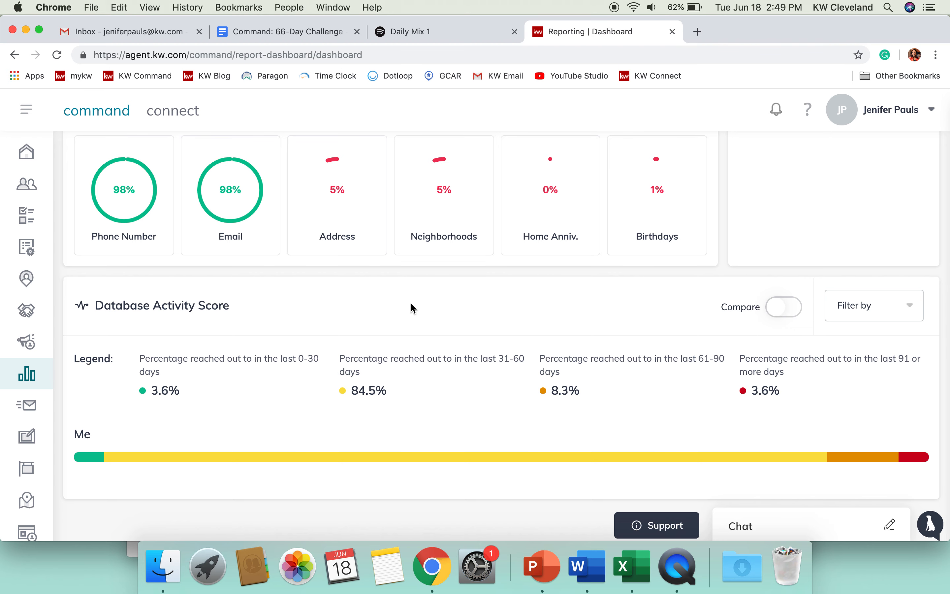
pyautogui.moveTo(307, 360)
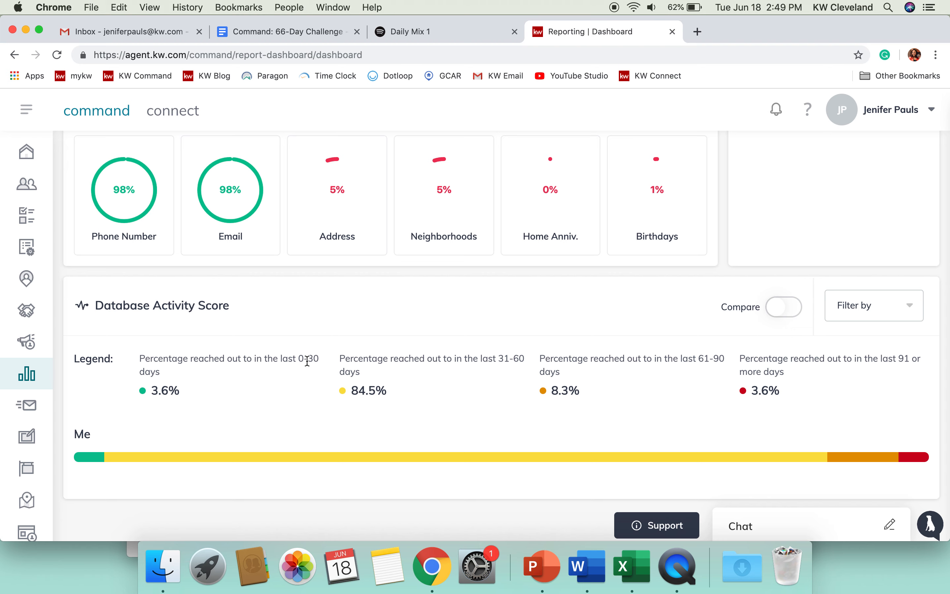
pyautogui.moveTo(331, 360)
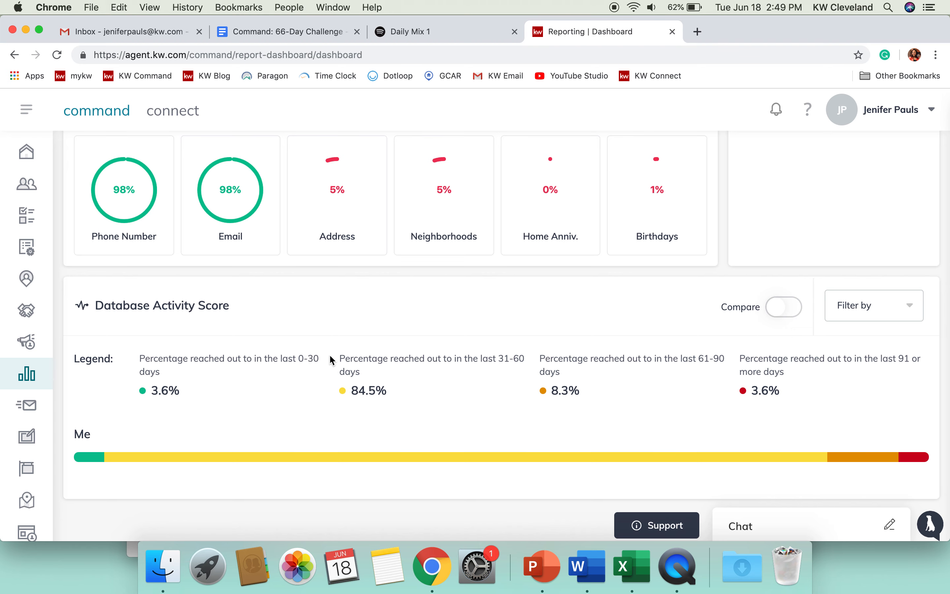
pyautogui.moveTo(714, 382)
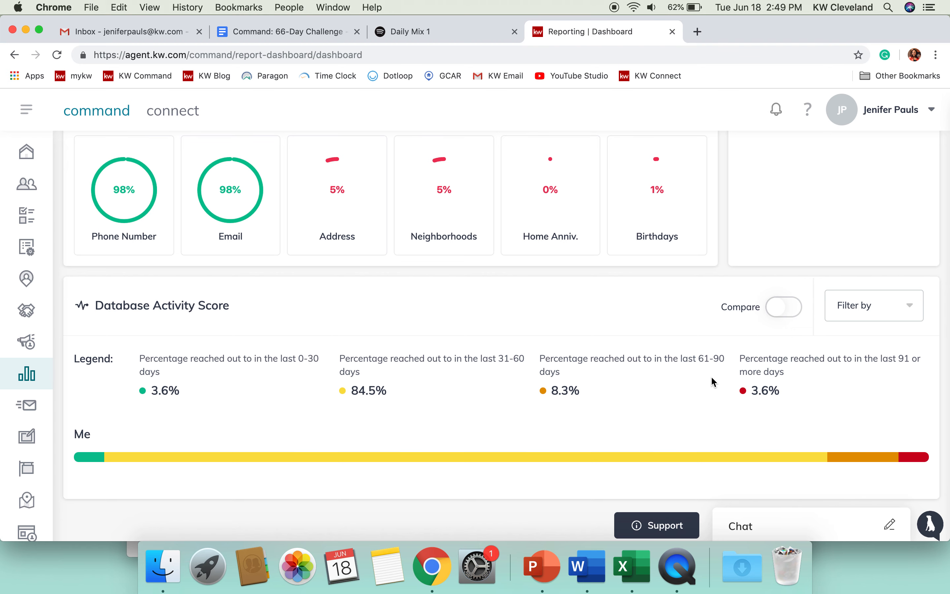
pyautogui.moveTo(883, 377)
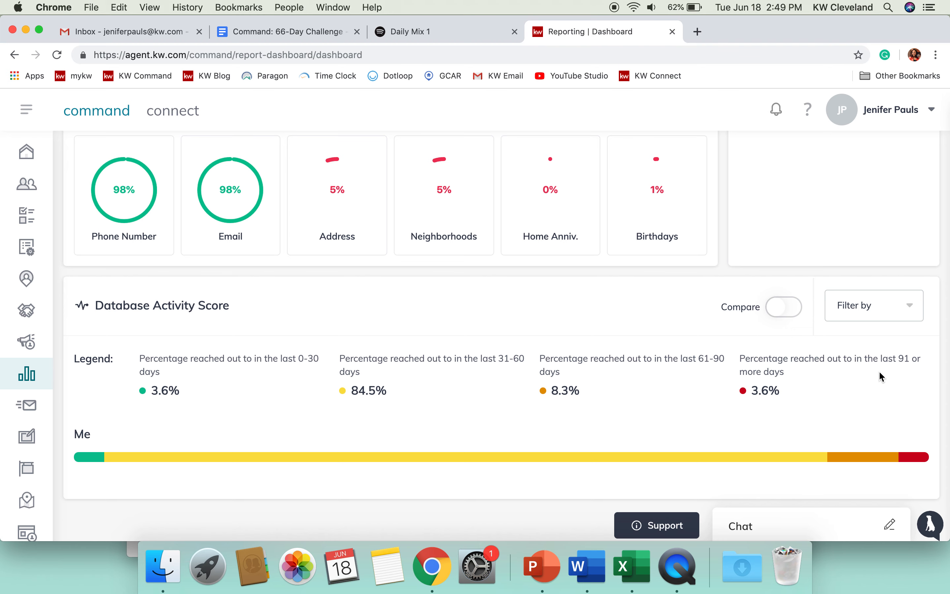
pyautogui.moveTo(391, 398)
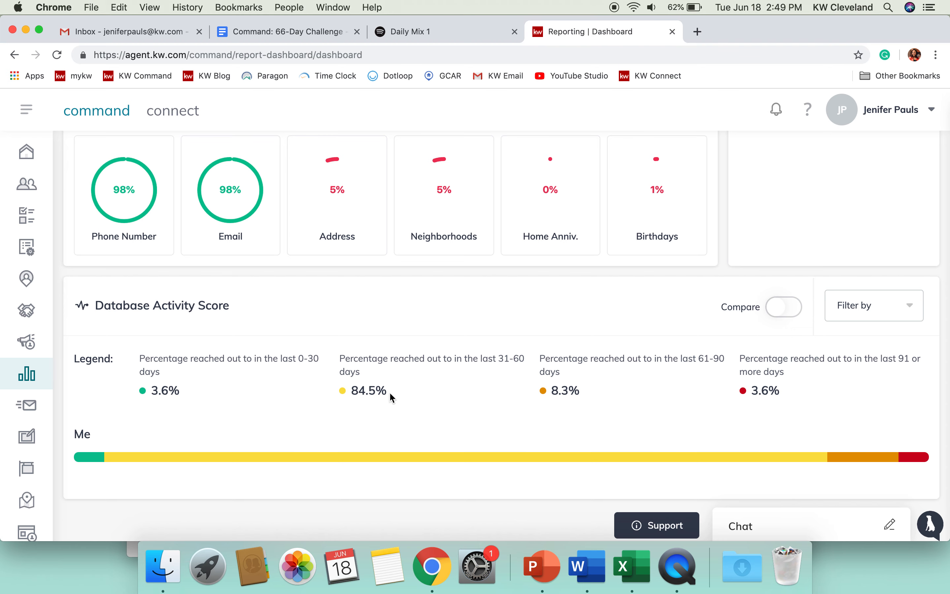
pyautogui.moveTo(401, 395)
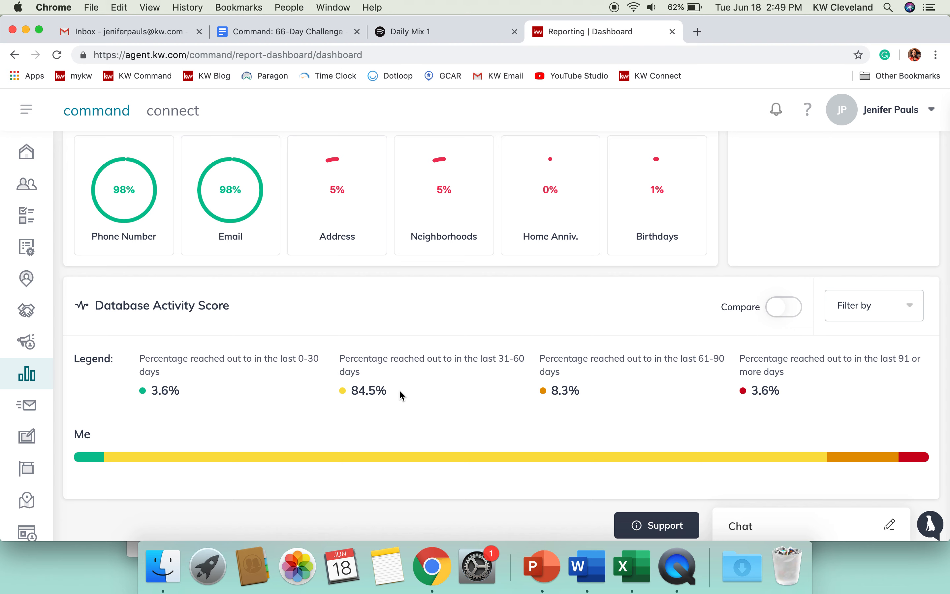
pyautogui.moveTo(772, 394)
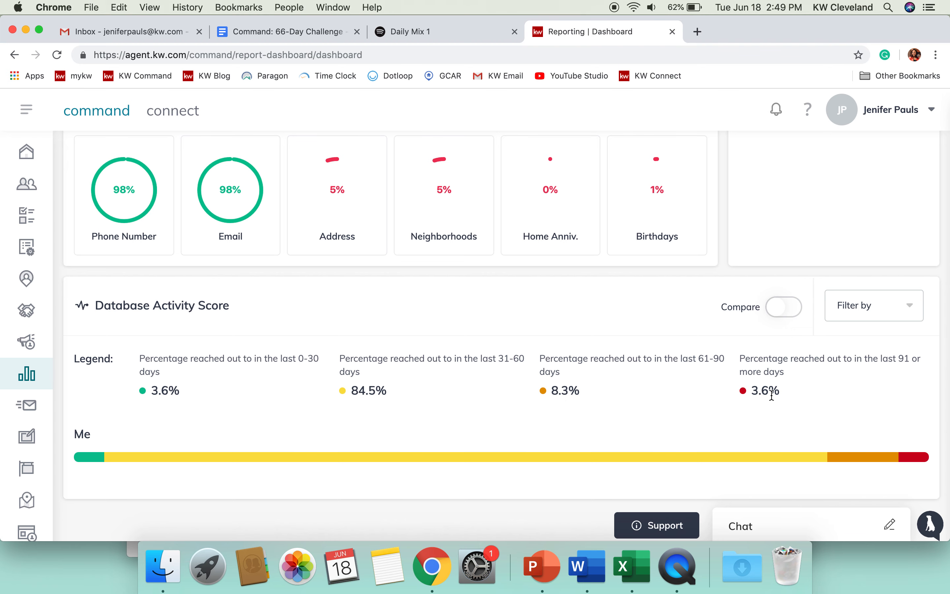
pyautogui.moveTo(817, 393)
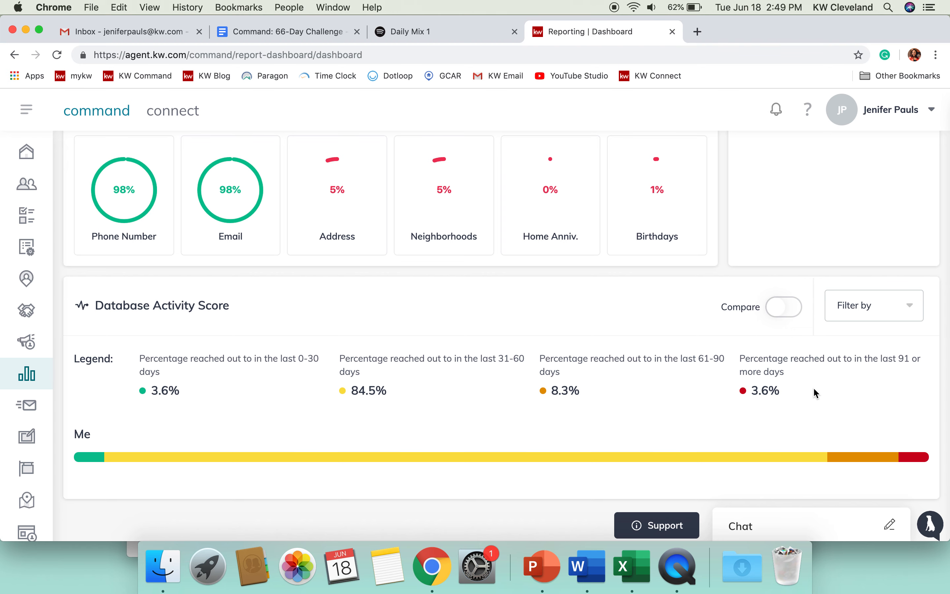
pyautogui.click(873, 305)
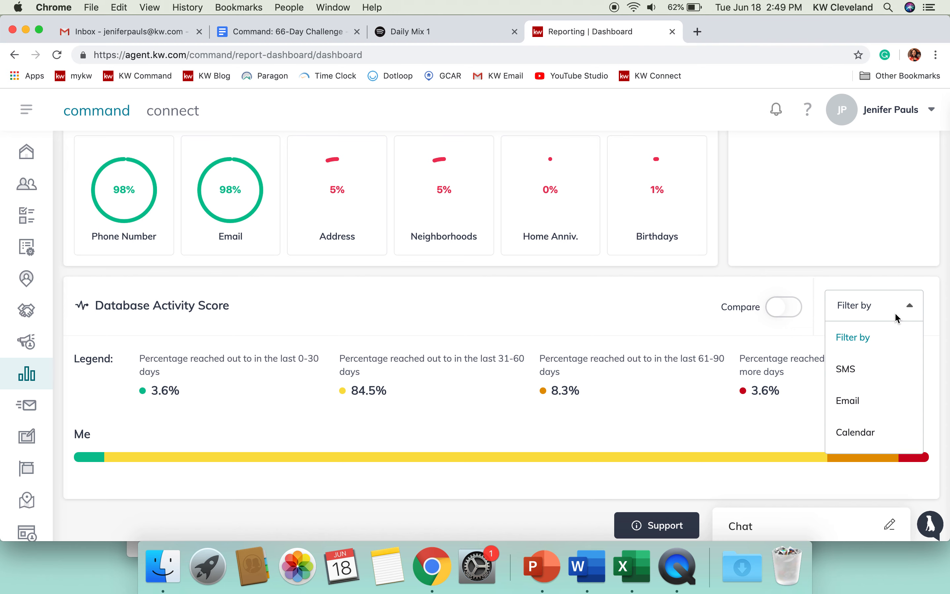
# Step: Filter the Database Activity Score to Email, then Call, then Note, then Meeting in turn
pyautogui.click(848, 400)
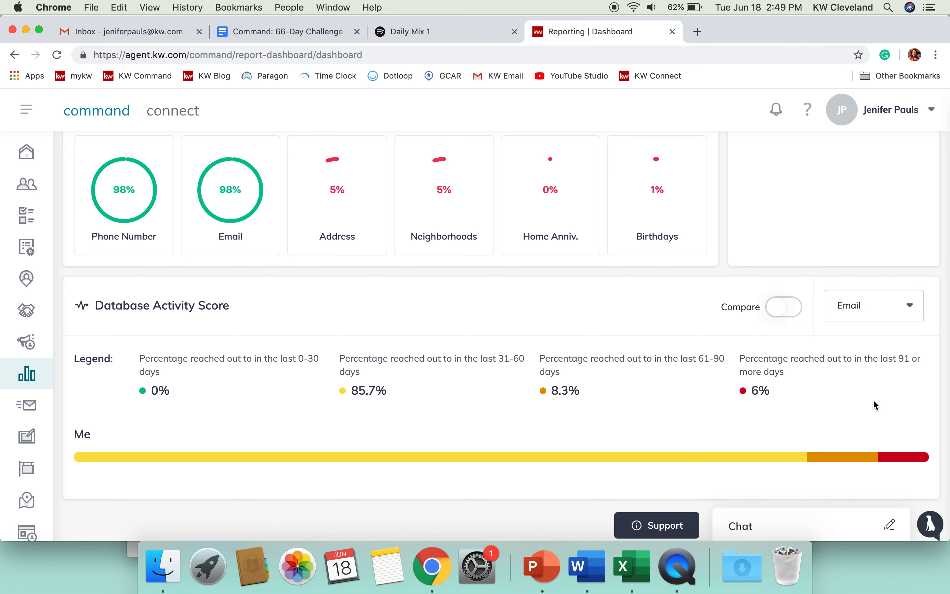
pyautogui.click(873, 305)
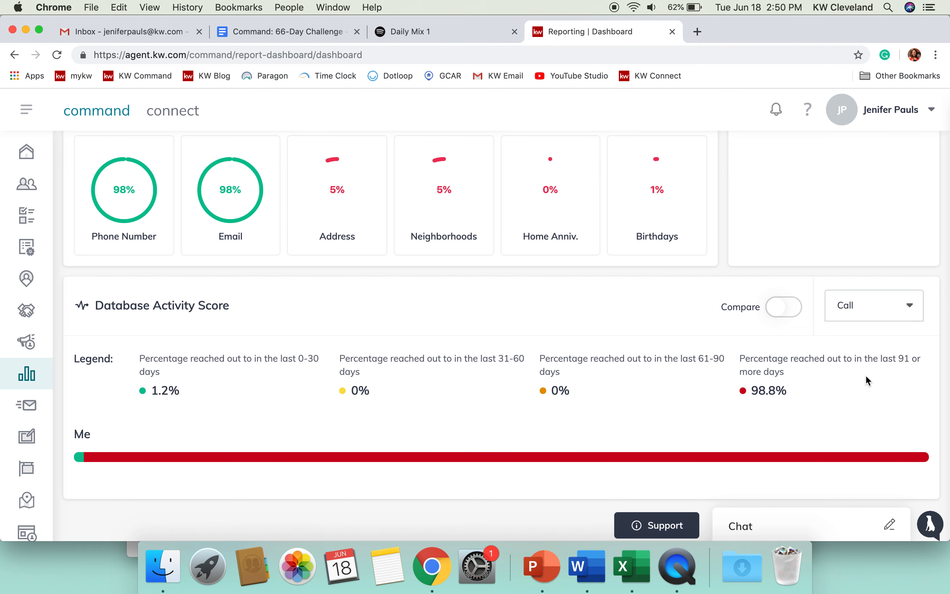
pyautogui.moveTo(825, 425)
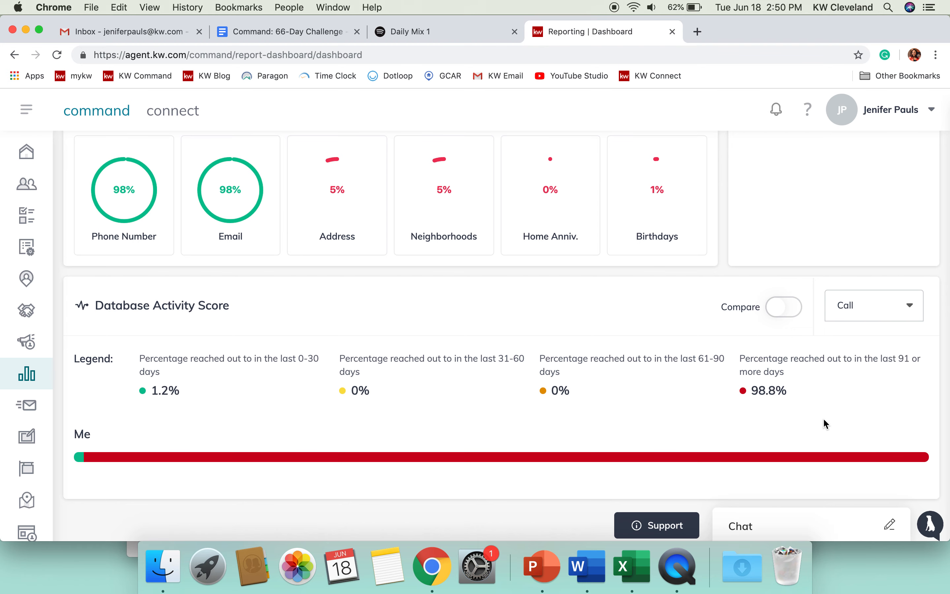
pyautogui.click(872, 306)
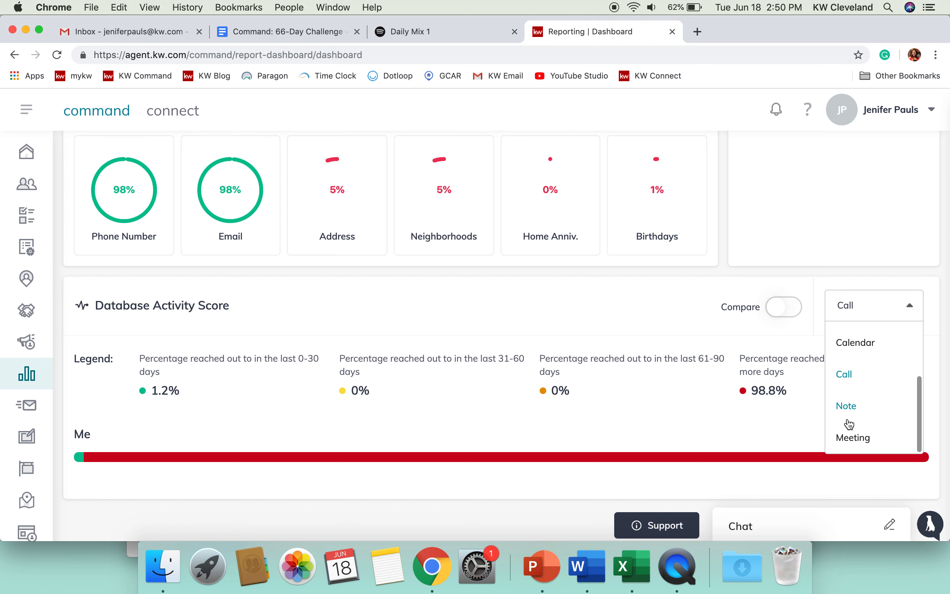
pyautogui.click(846, 406)
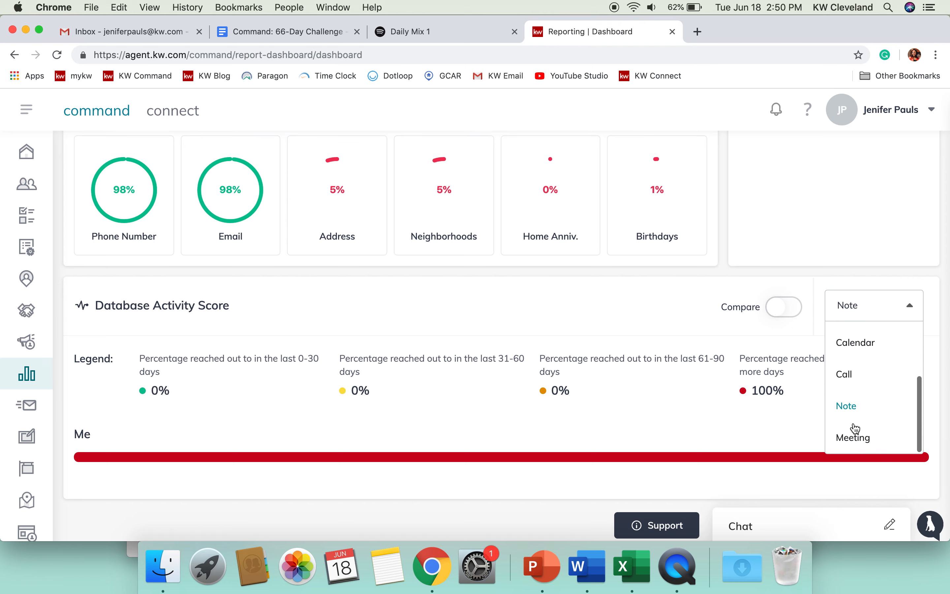
pyautogui.click(853, 437)
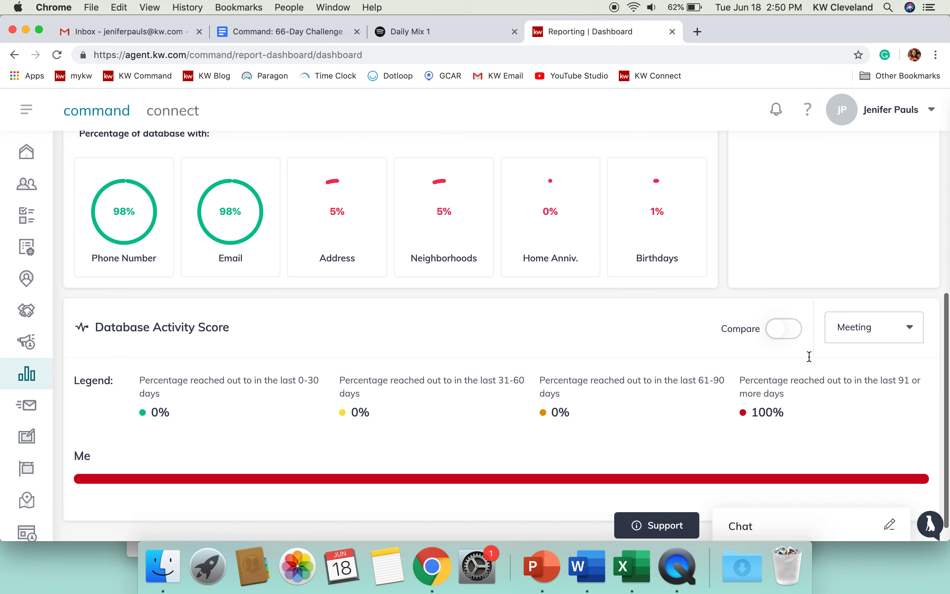
pyautogui.click(873, 327)
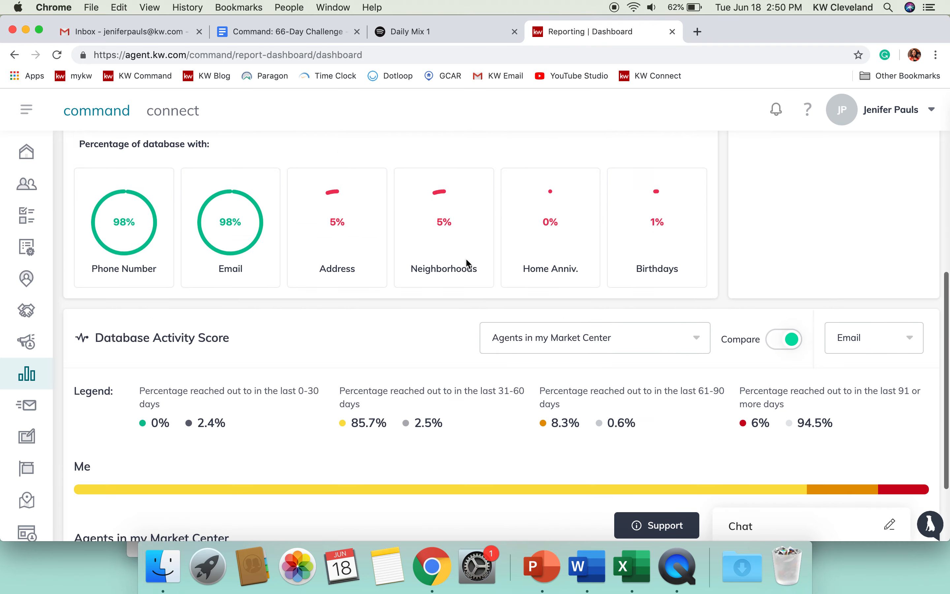
pyautogui.scroll(-3)
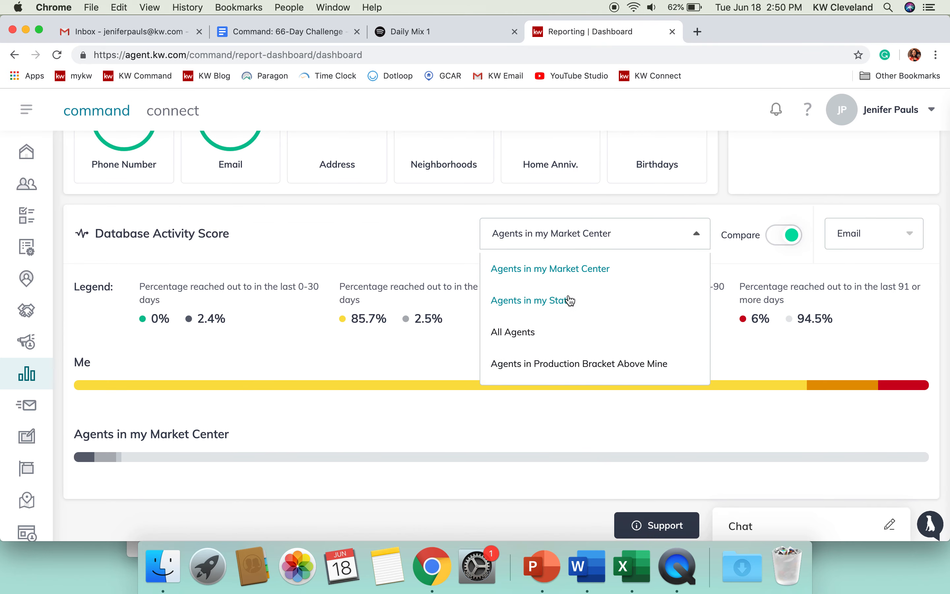
pyautogui.moveTo(451, 264)
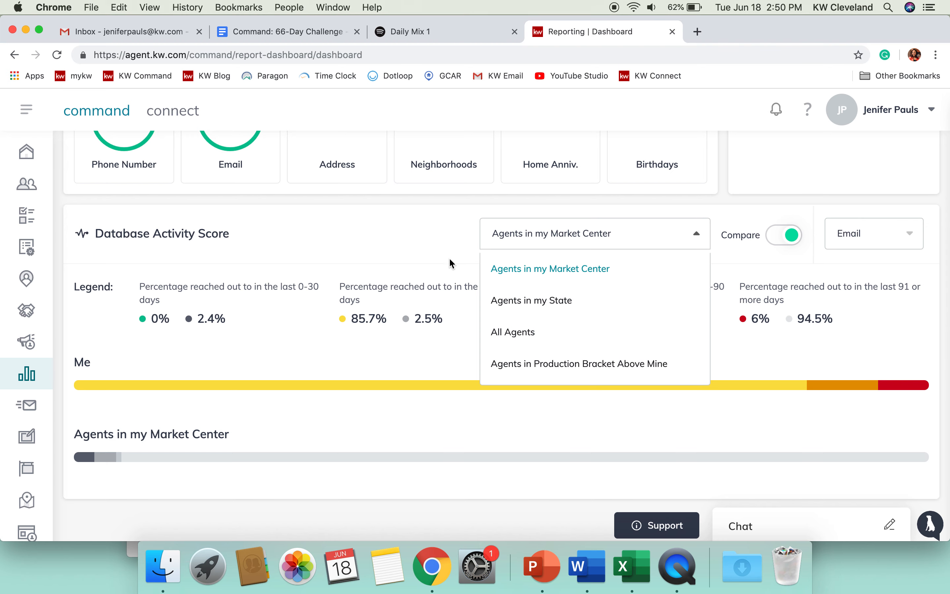
pyautogui.click(550, 268)
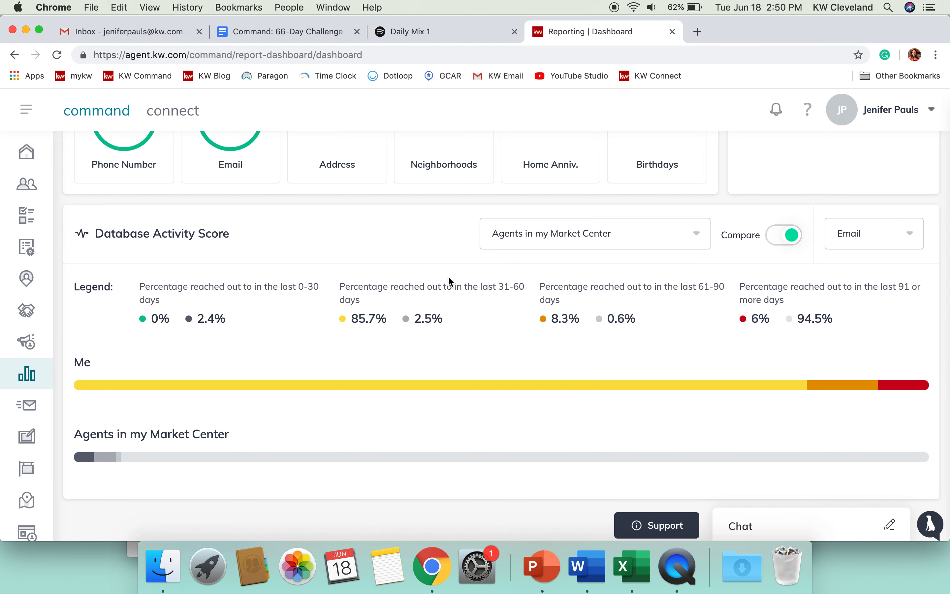
pyautogui.moveTo(718, 283)
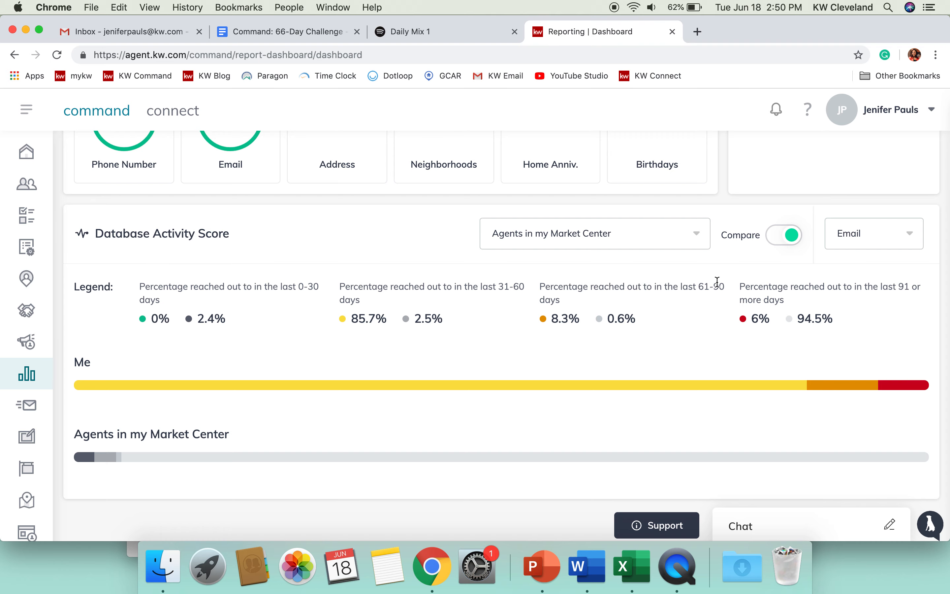
pyautogui.scroll(3)
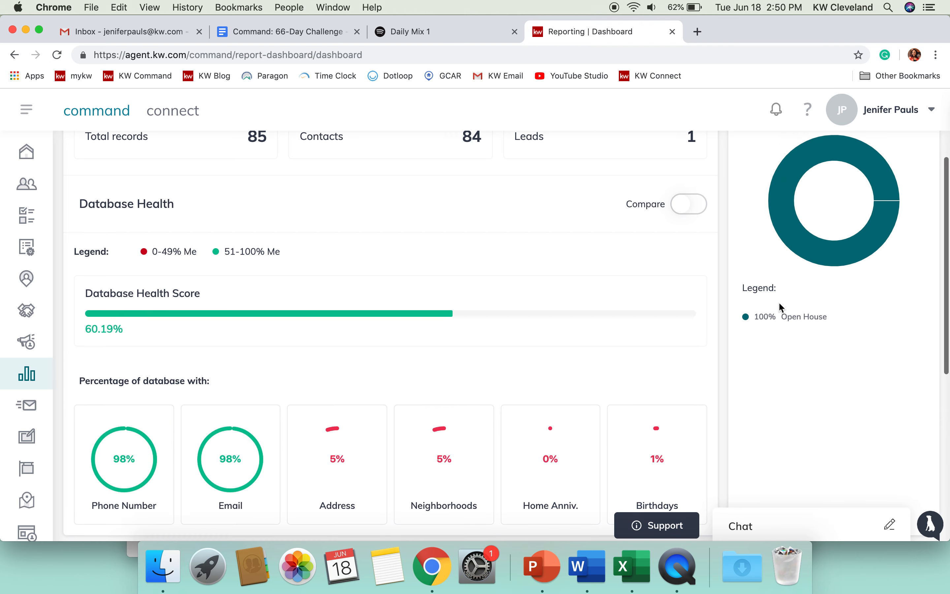
pyautogui.moveTo(695, 209)
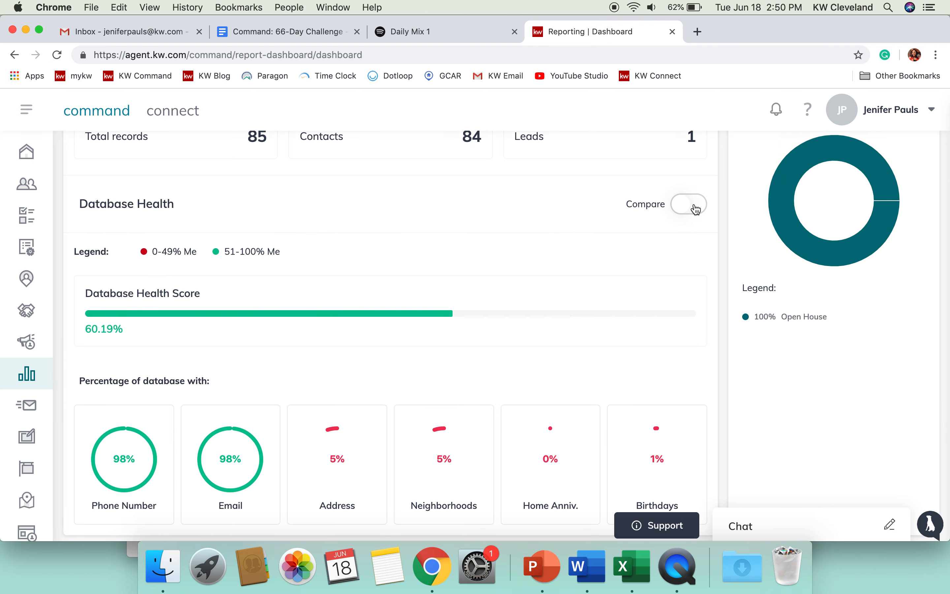
# Step: Compare the 60.19% Database Health score against market-center agents at 51.48% with paired field percentages
pyautogui.click(689, 204)
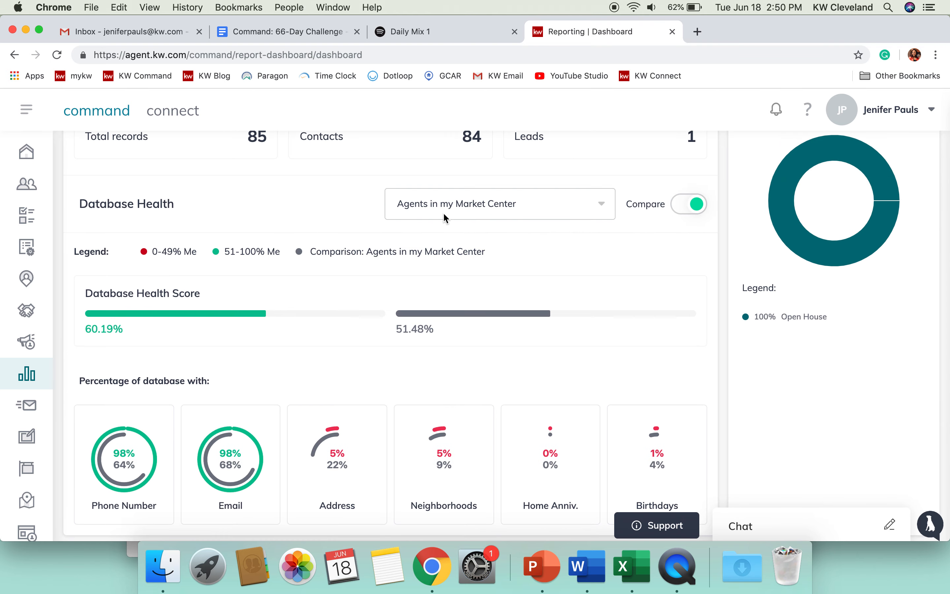
pyautogui.scroll(-3)
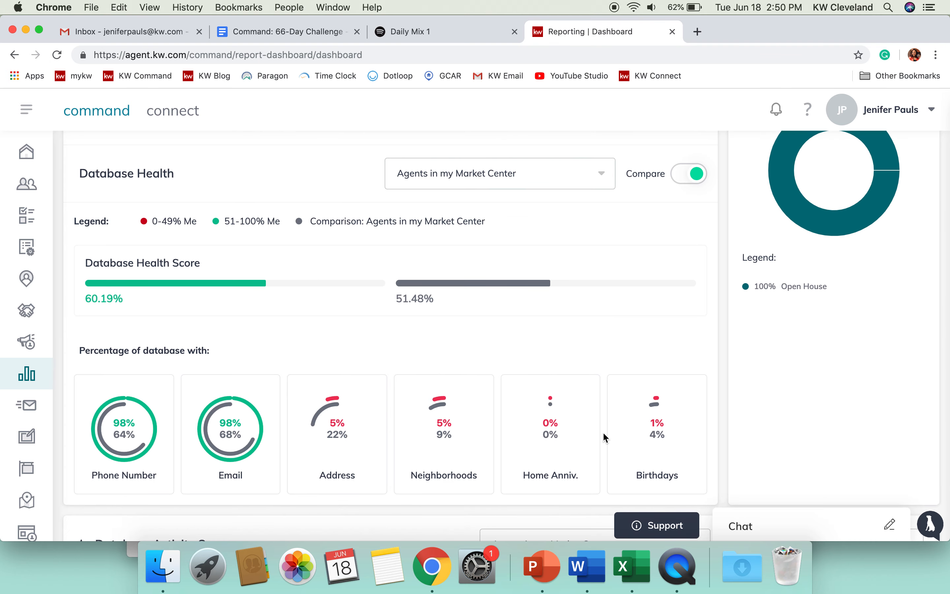
pyautogui.moveTo(486, 333)
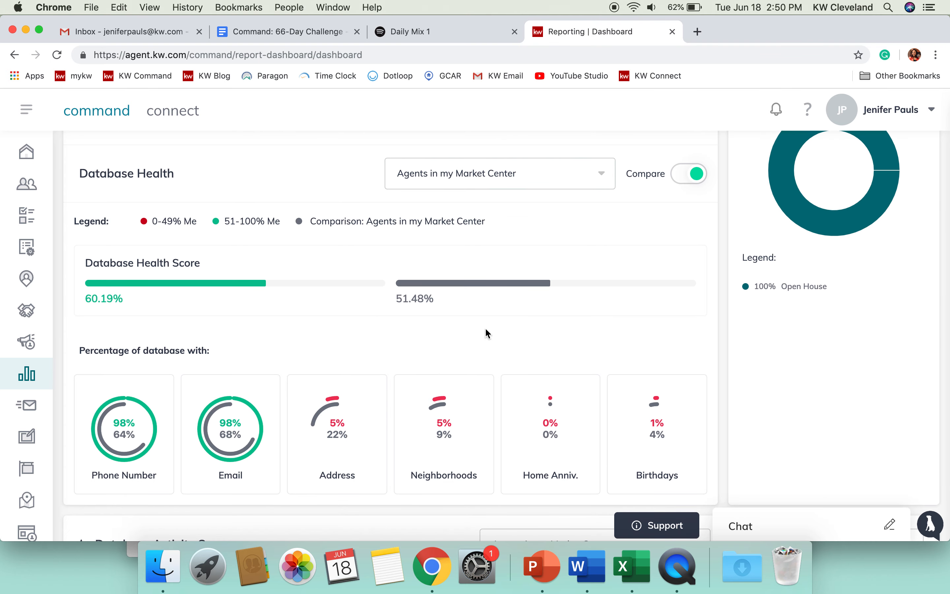
pyautogui.scroll(3)
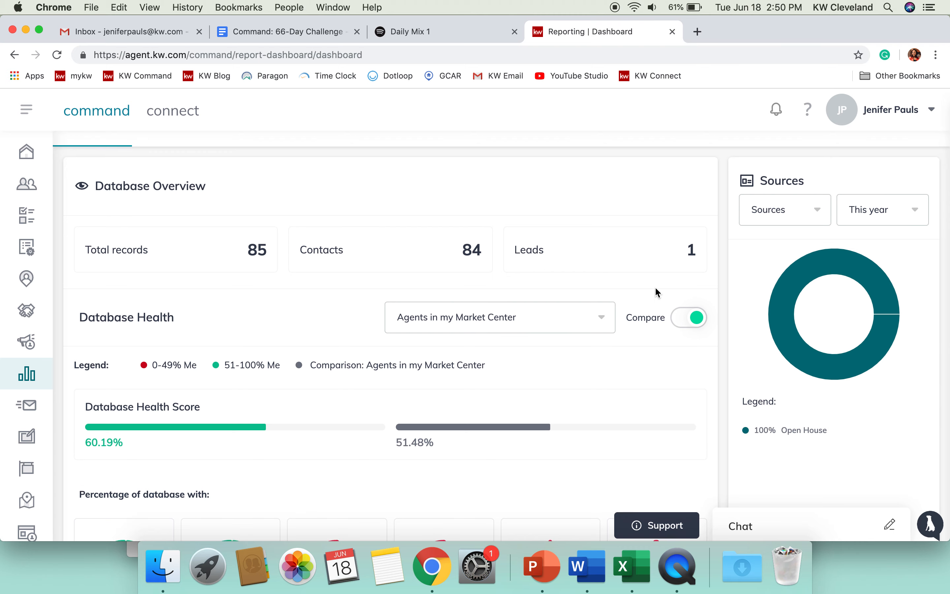
pyautogui.scroll(3)
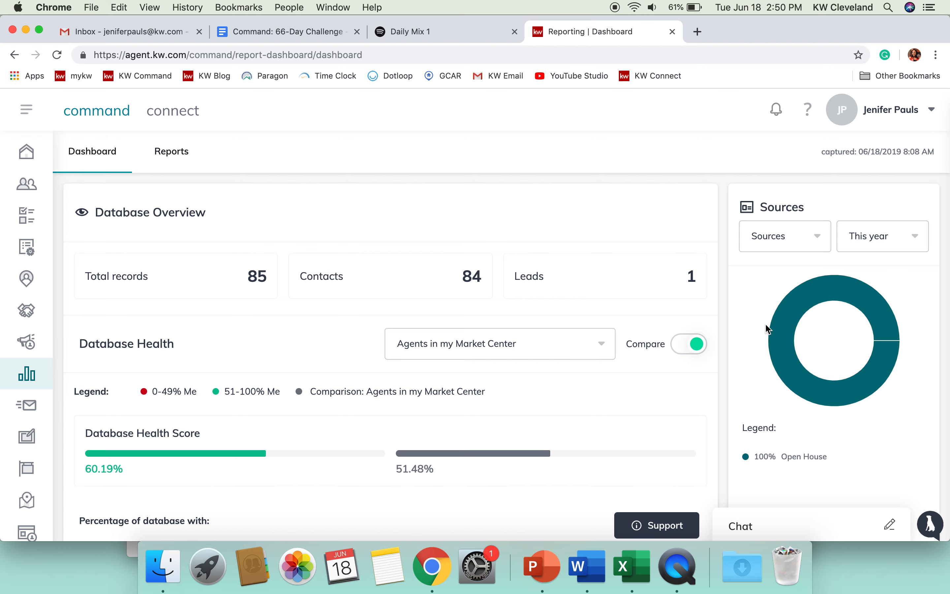
pyautogui.moveTo(829, 375)
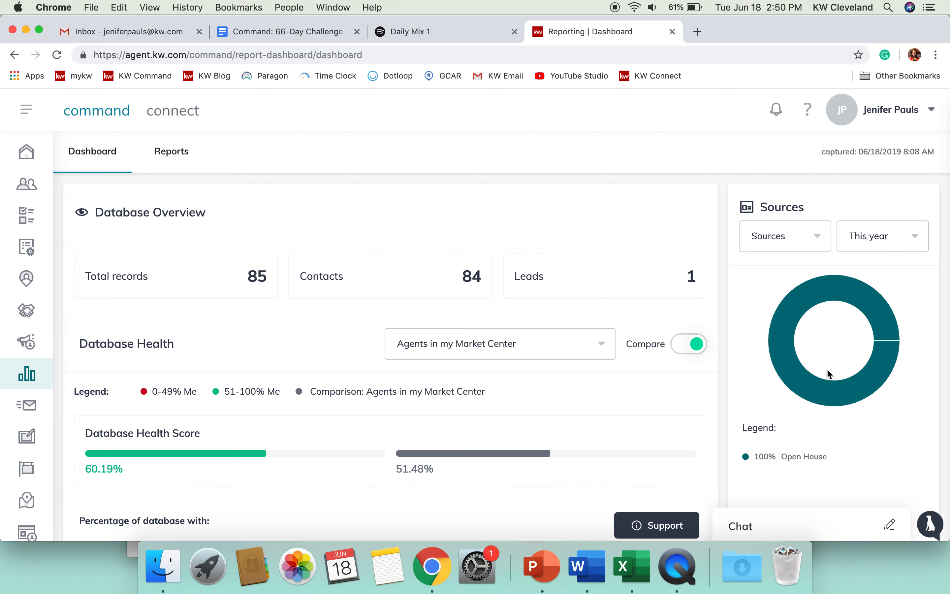
pyautogui.moveTo(846, 422)
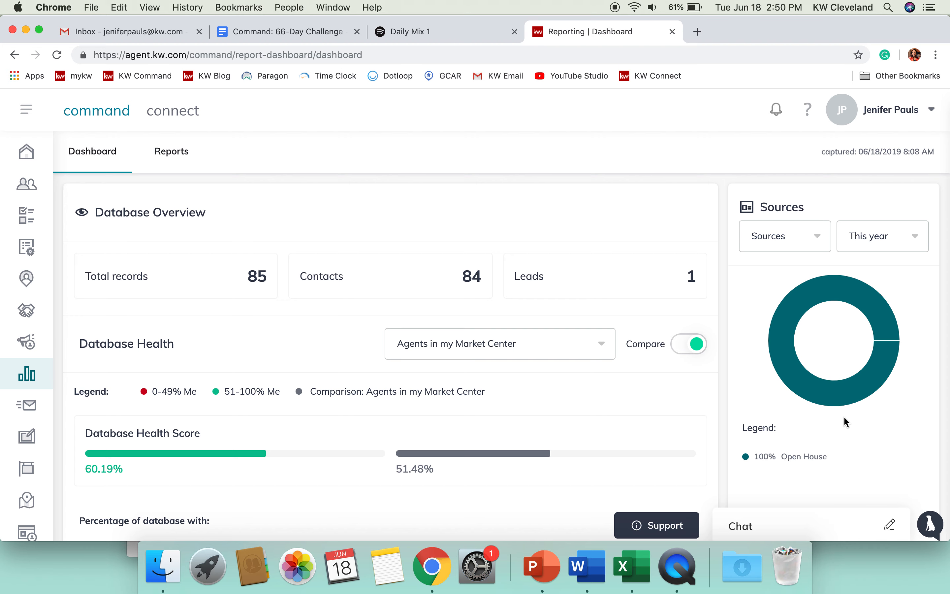
pyautogui.moveTo(781, 462)
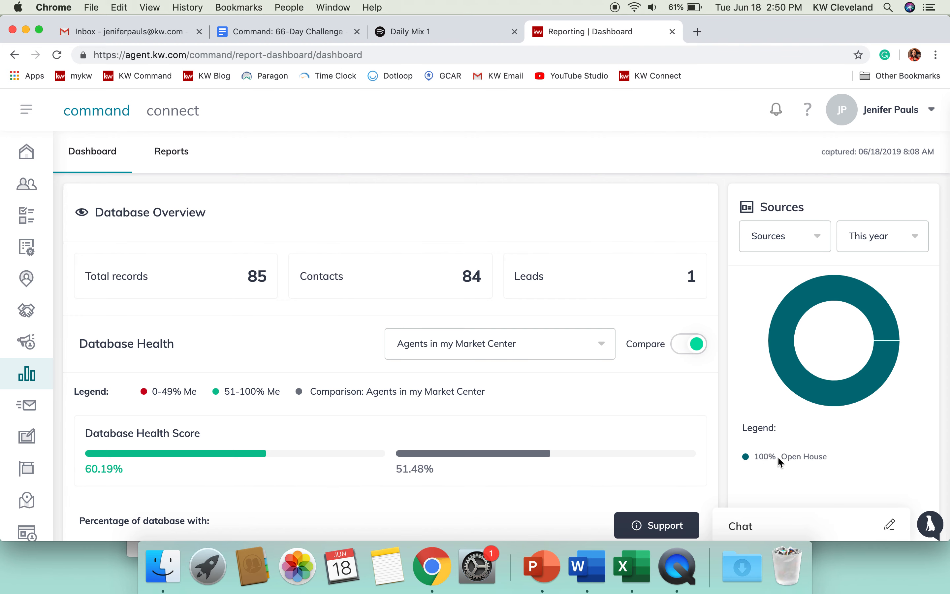
pyautogui.moveTo(882, 257)
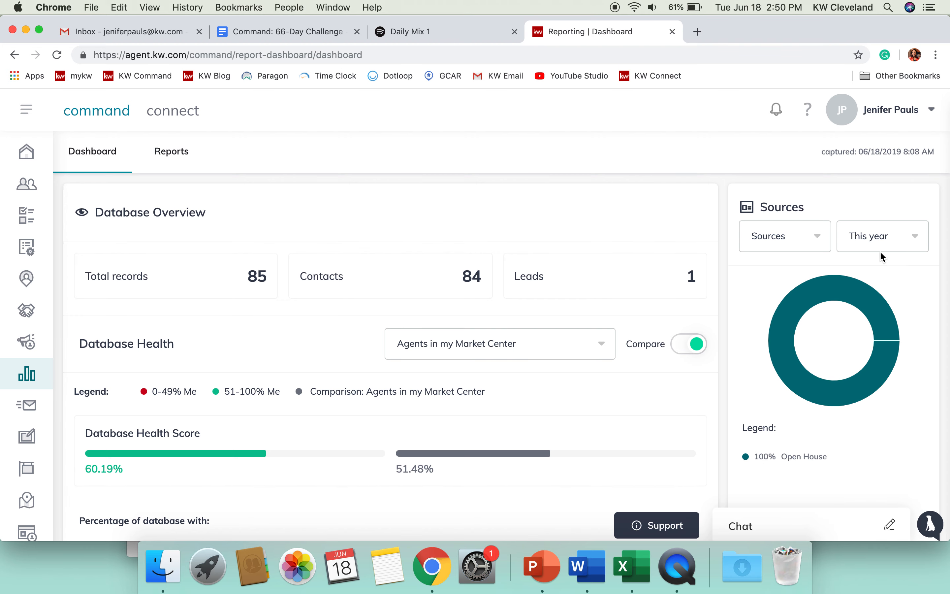
pyautogui.click(882, 235)
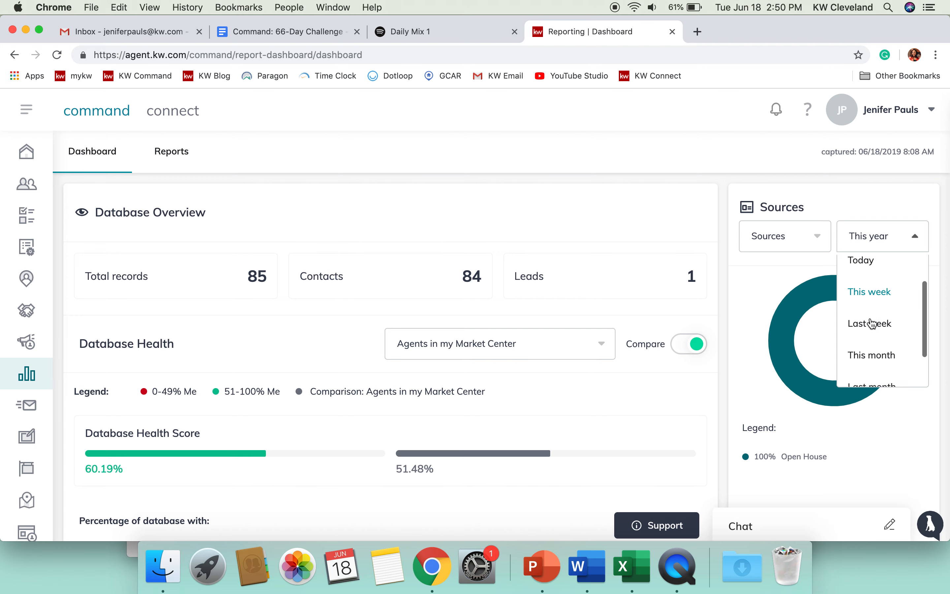
pyautogui.scroll(-3)
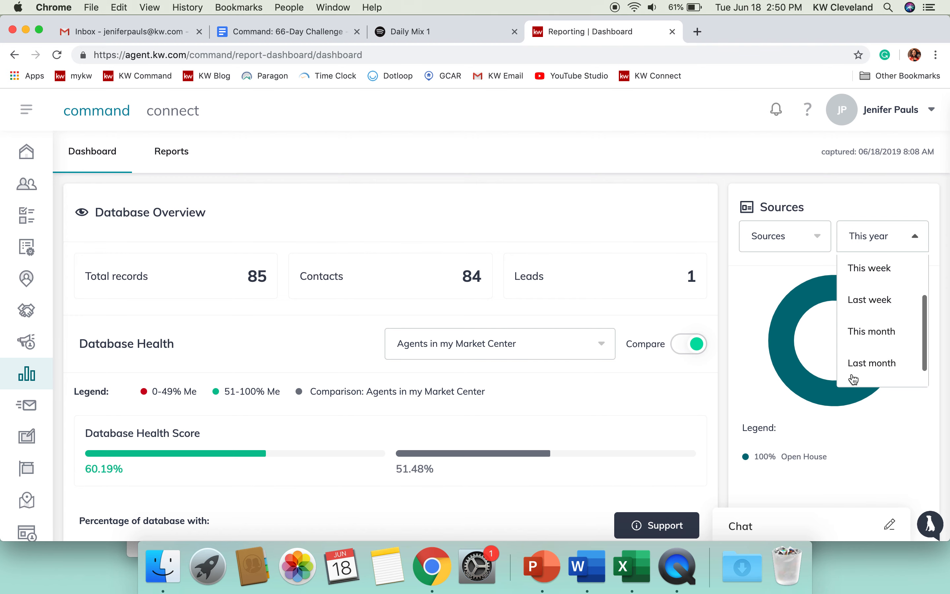
pyautogui.click(733, 258)
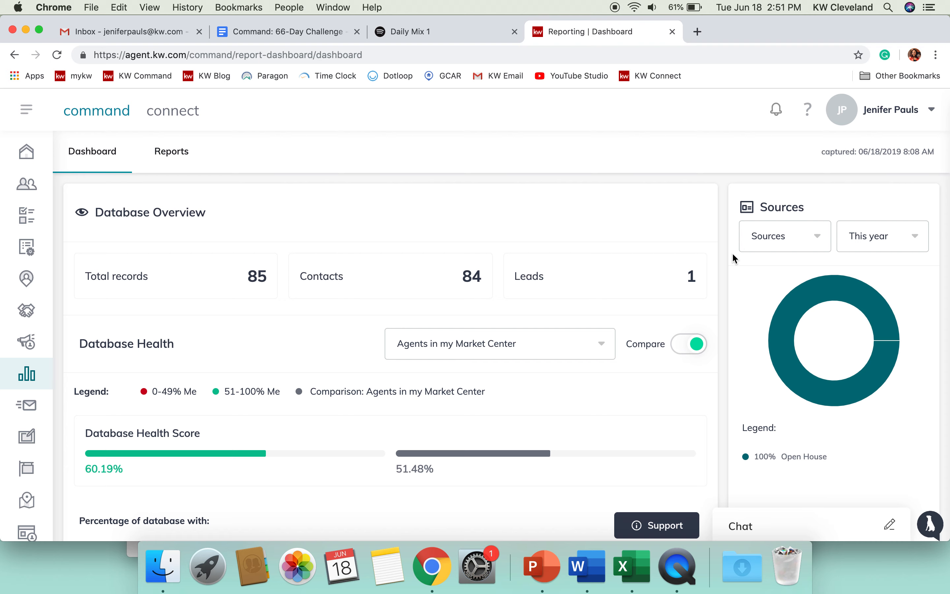
pyautogui.scroll(-3)
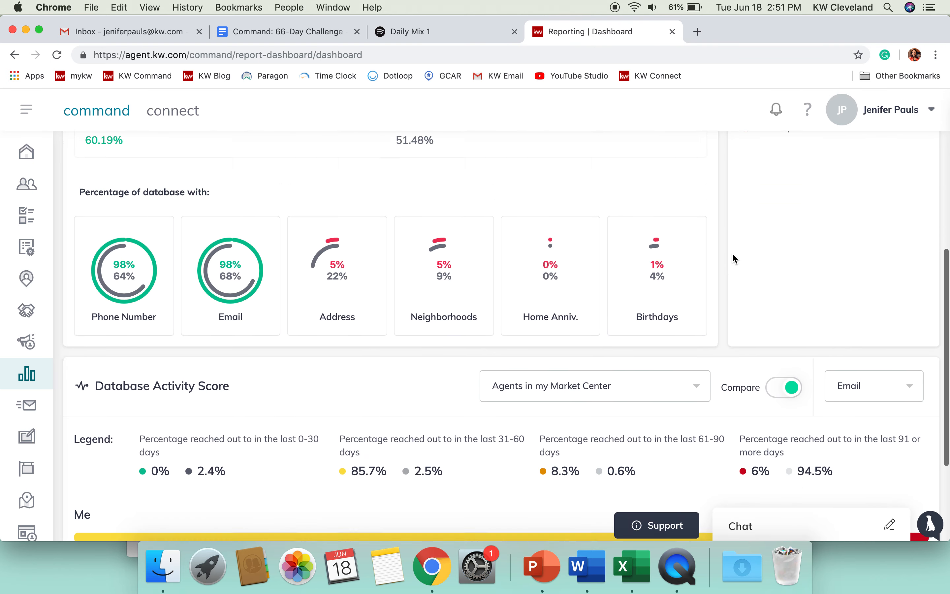
pyautogui.scroll(3)
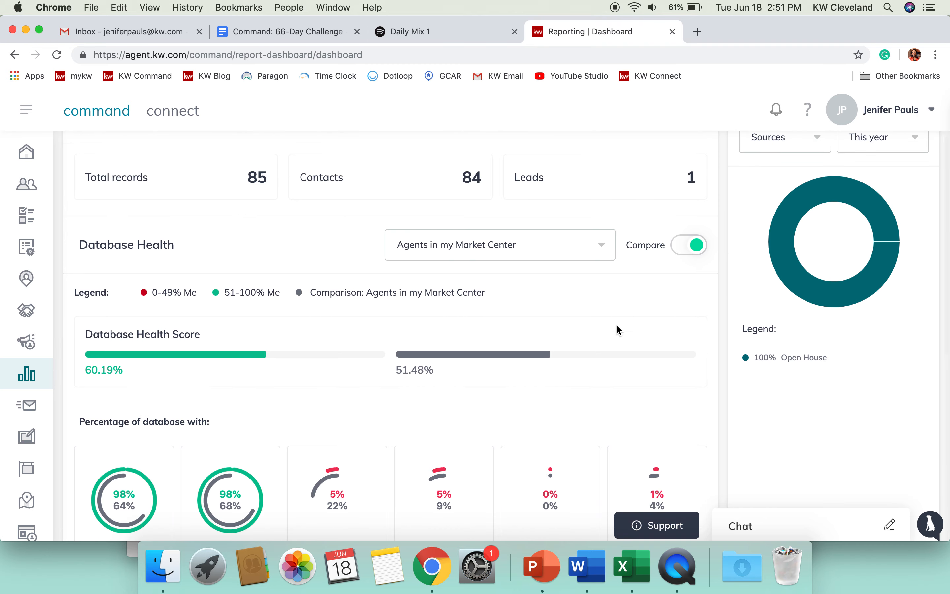
pyautogui.scroll(3)
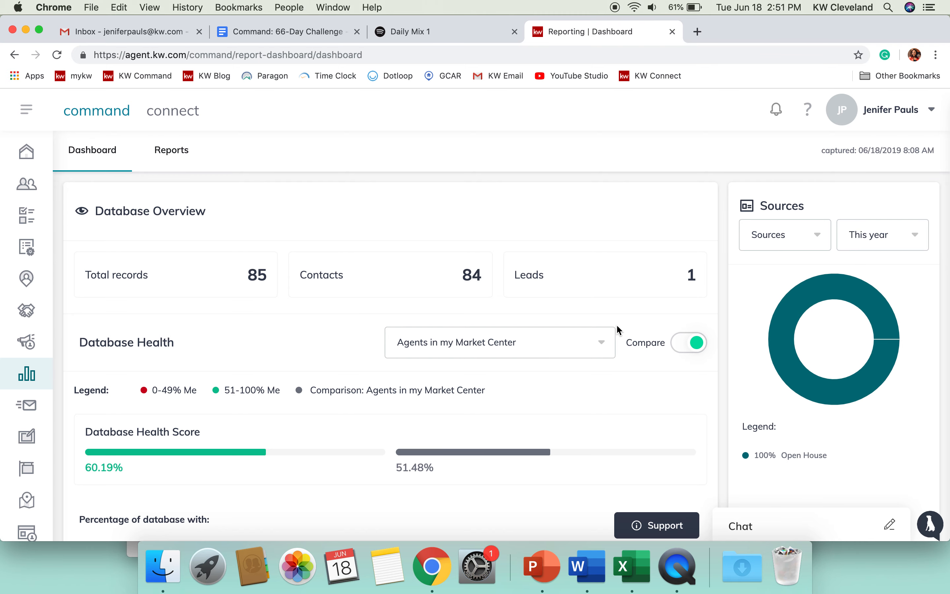
pyautogui.scroll(-3)
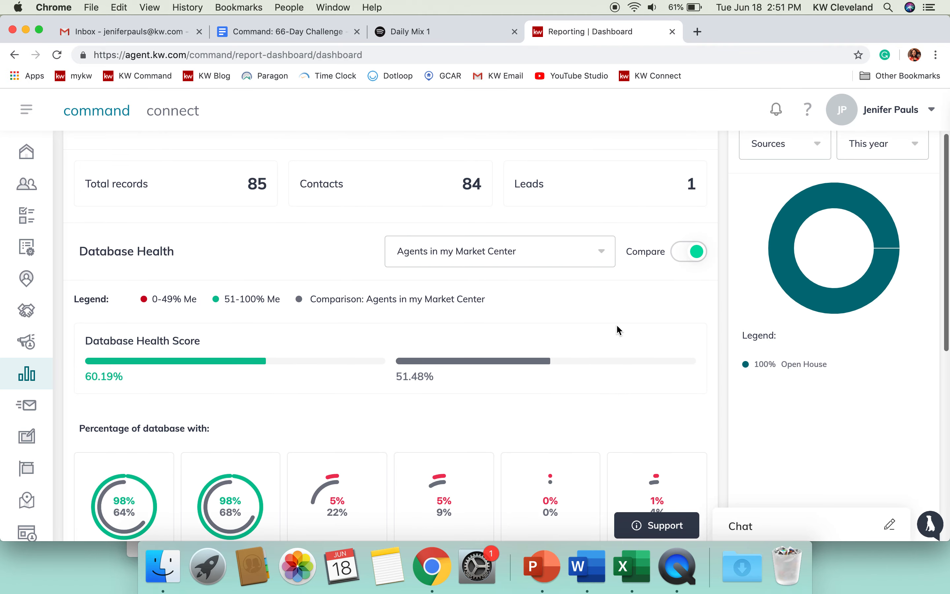
pyautogui.scroll(3)
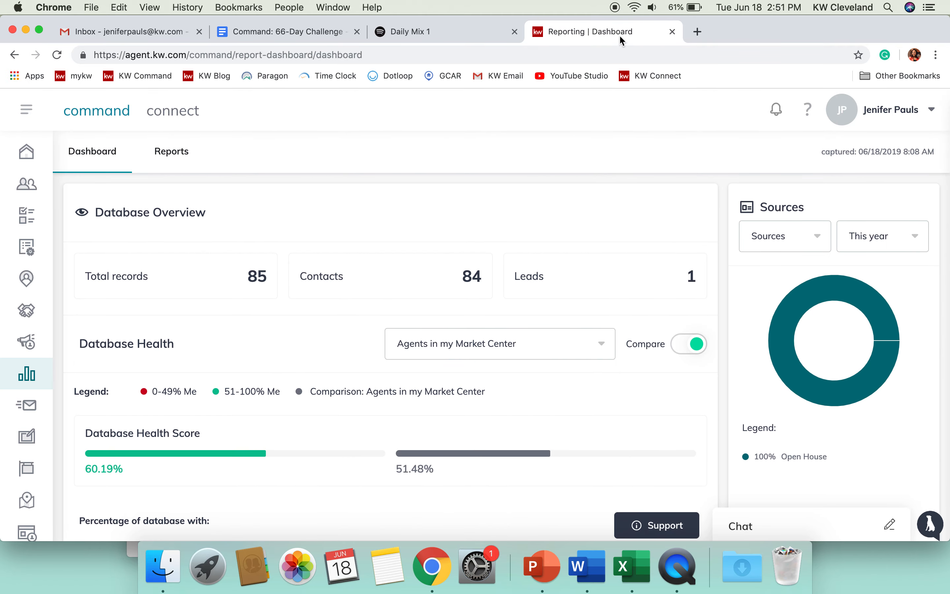
pyautogui.moveTo(603, 31)
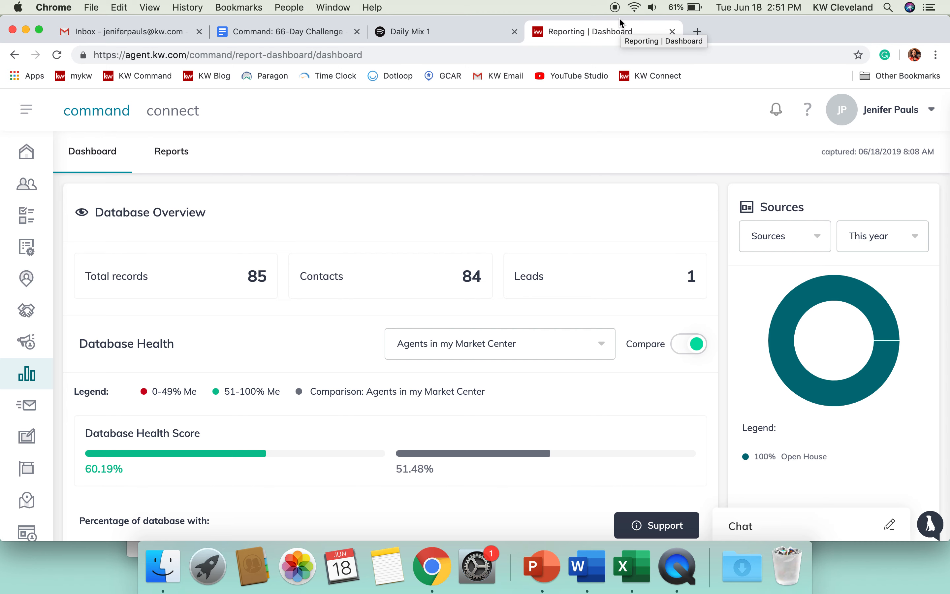